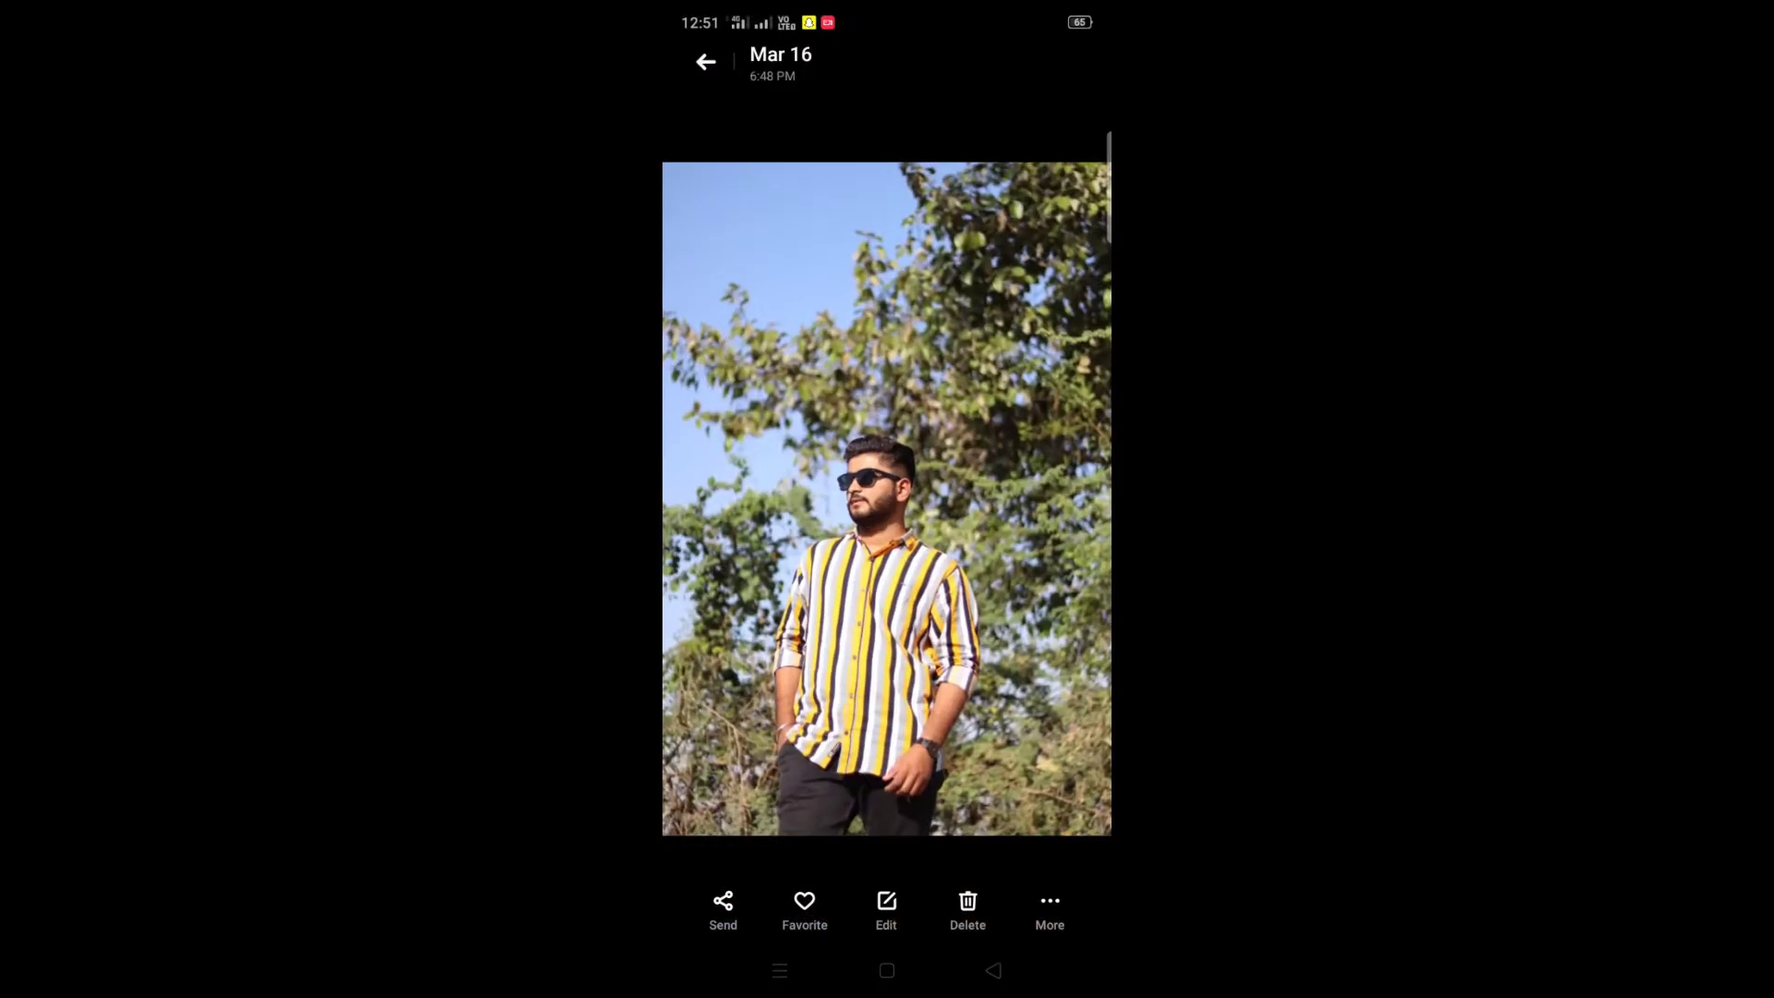
Step: Open and cancel the Gallery share sheet for the striped-shirt portrait, returning home
left_click(723, 908)
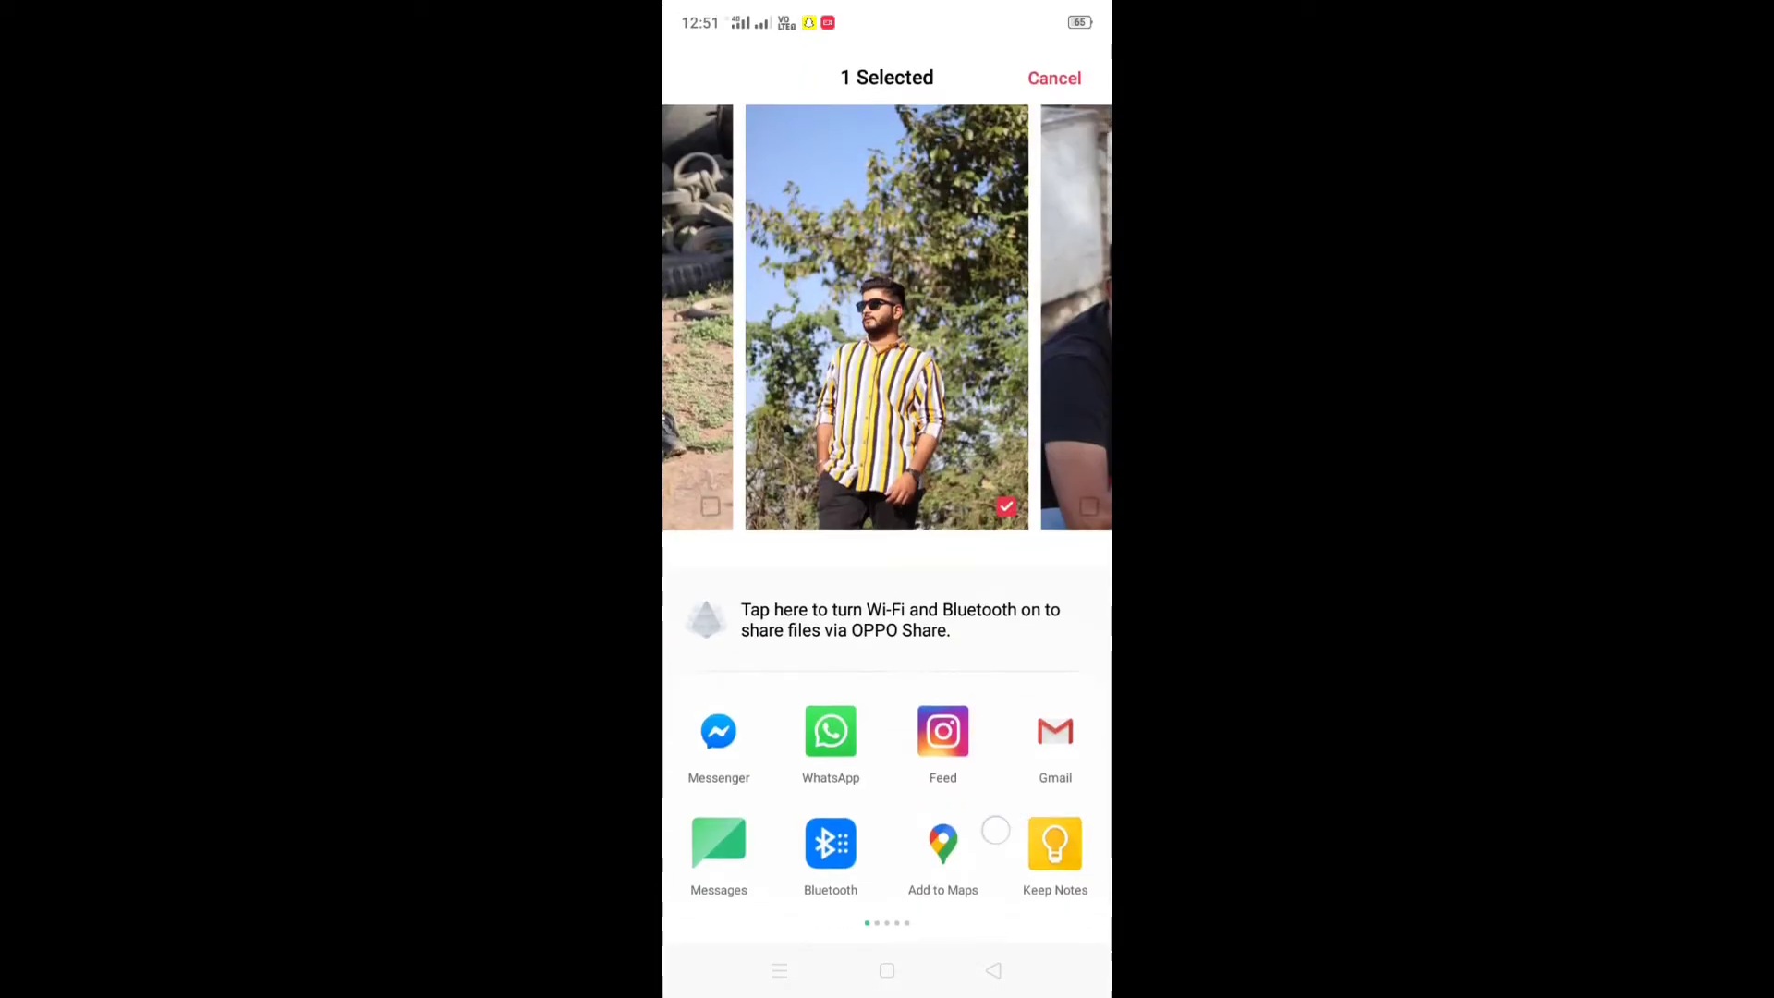
left_click(1054, 78)
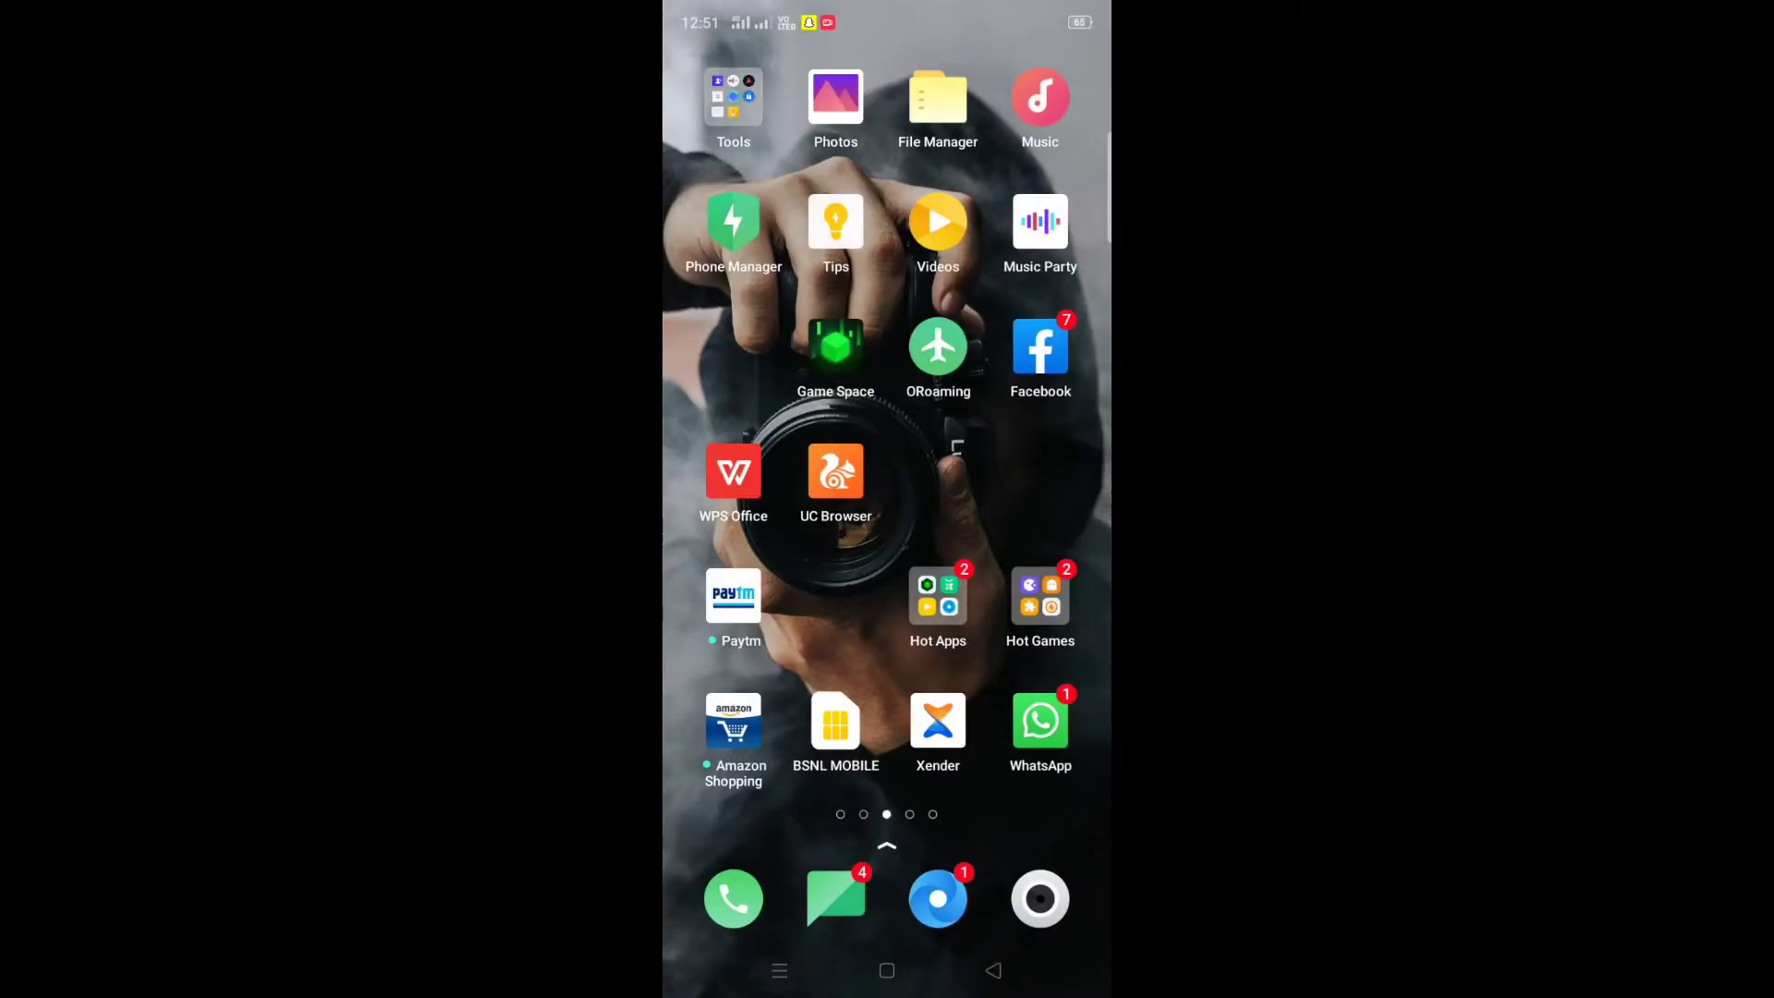
Step: Open the portrait in Lightroom, apply Auto tone, and set Whites -36 and Blacks -41
left_click(835, 96)
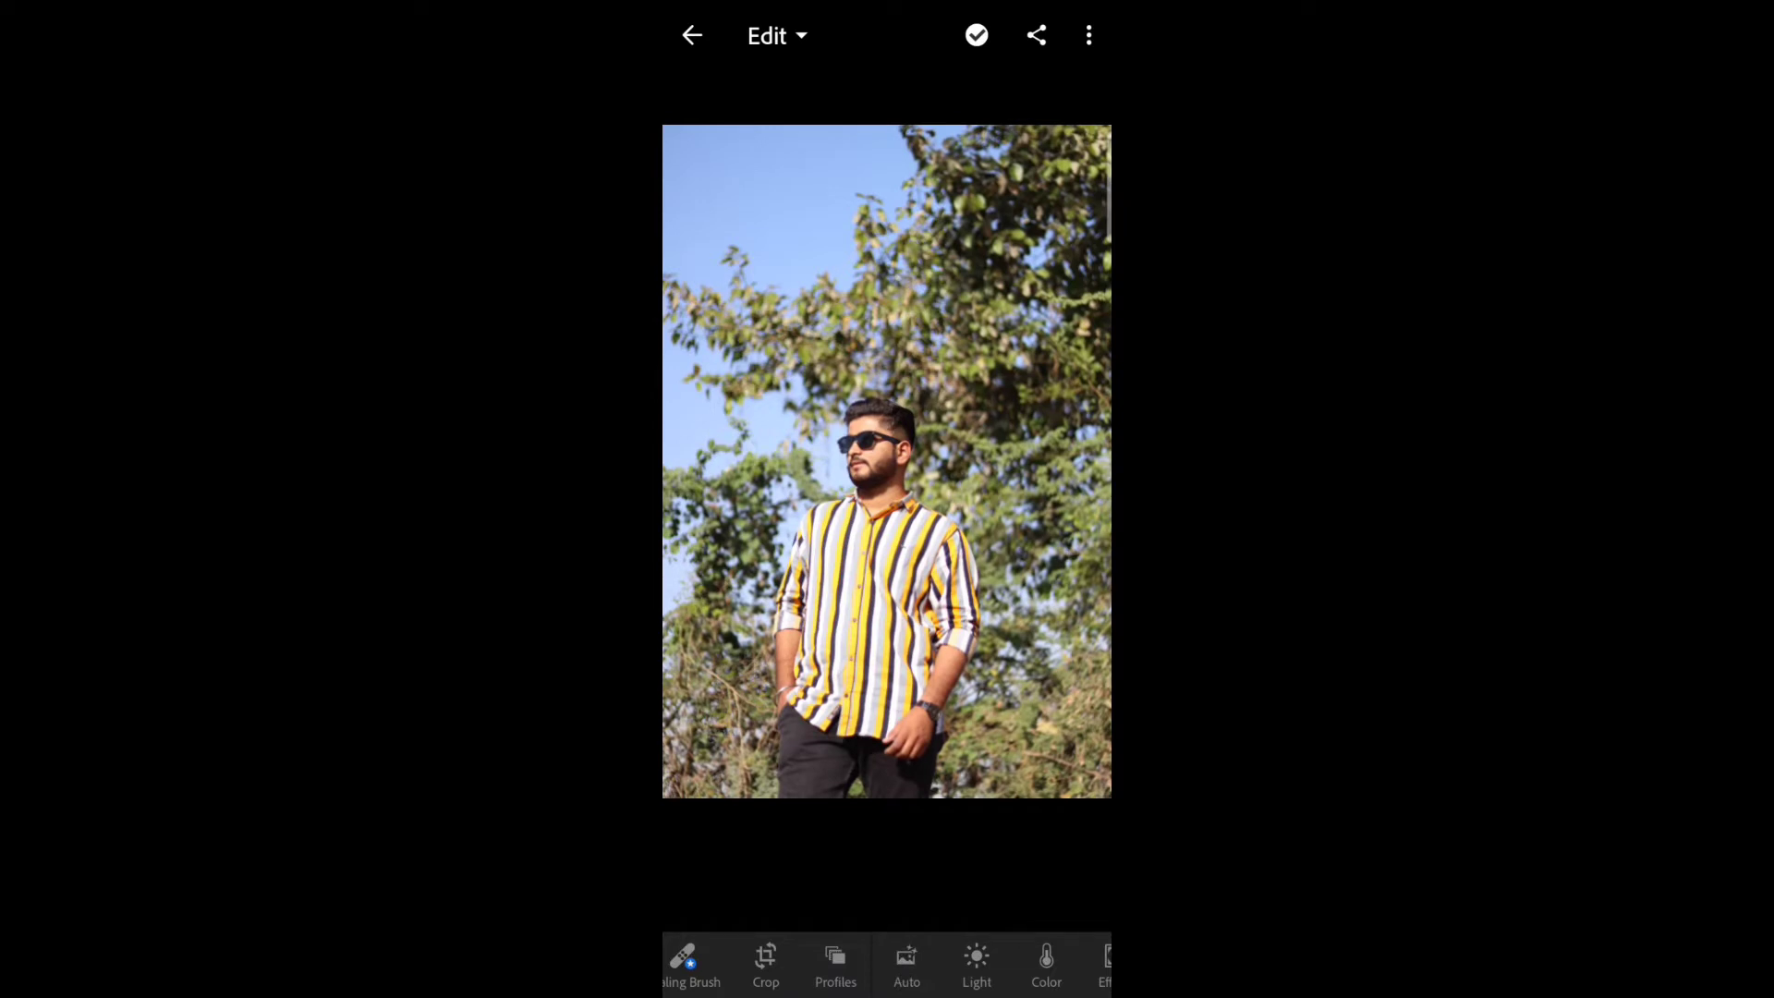
left_click(907, 963)
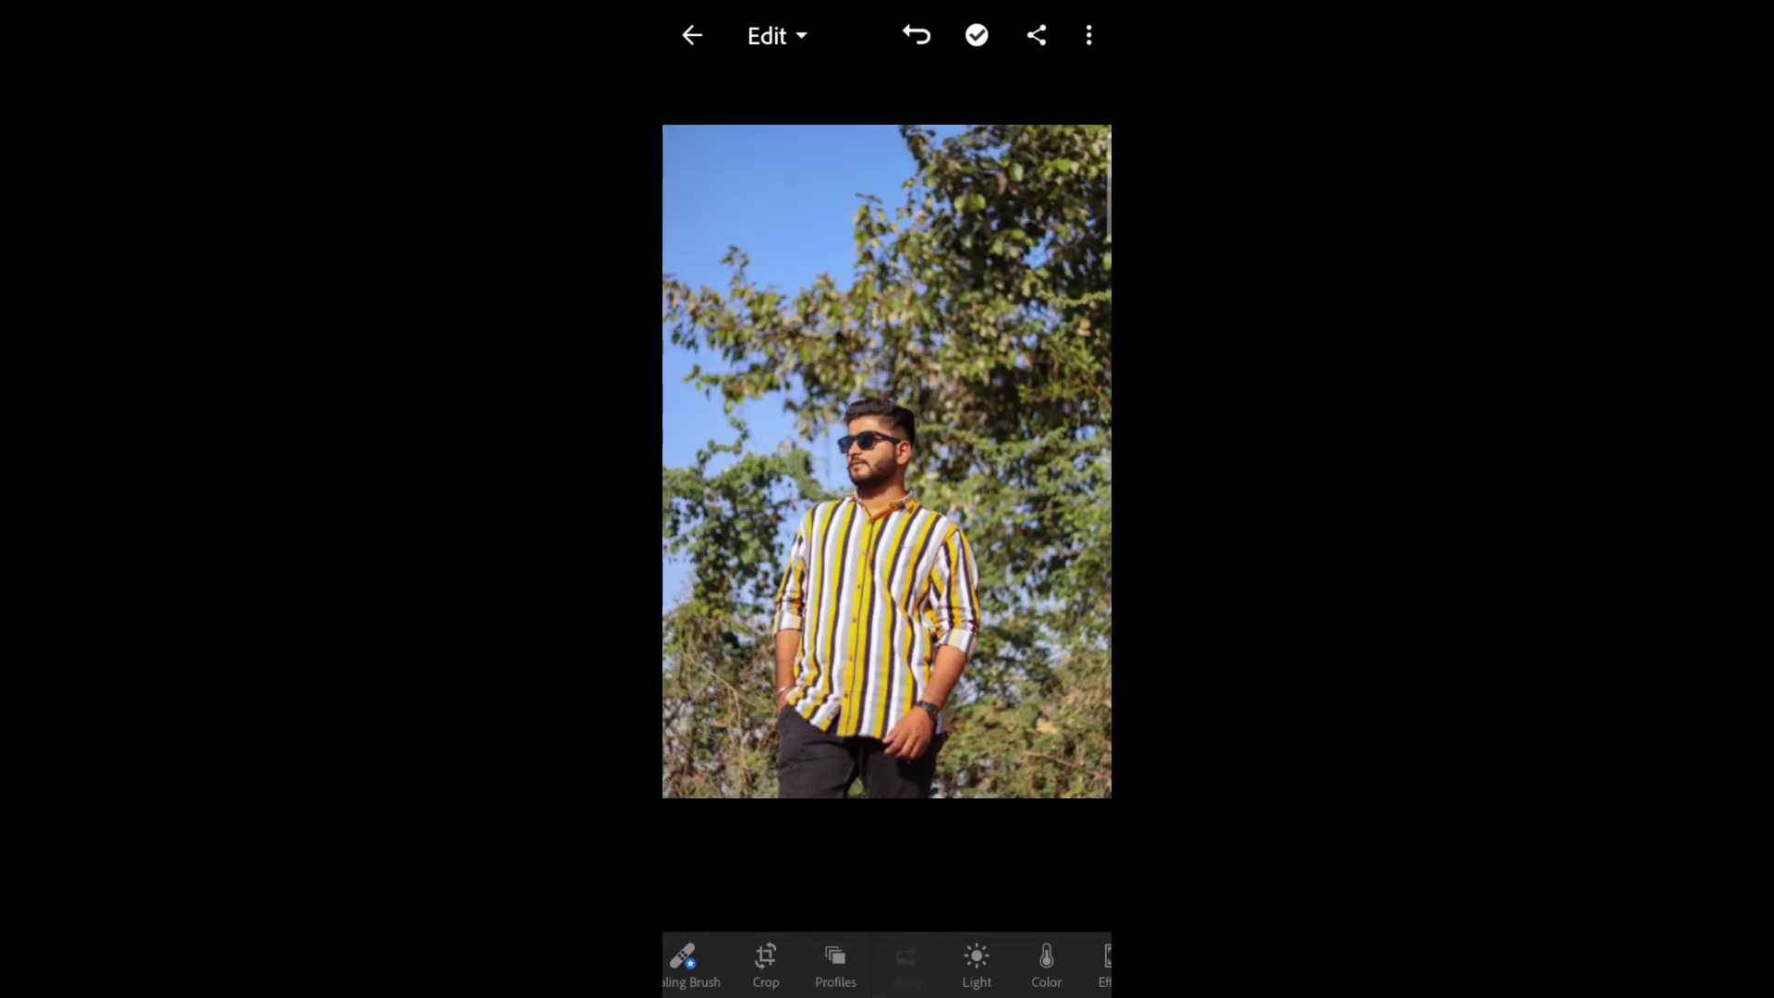
left_click(948, 976)
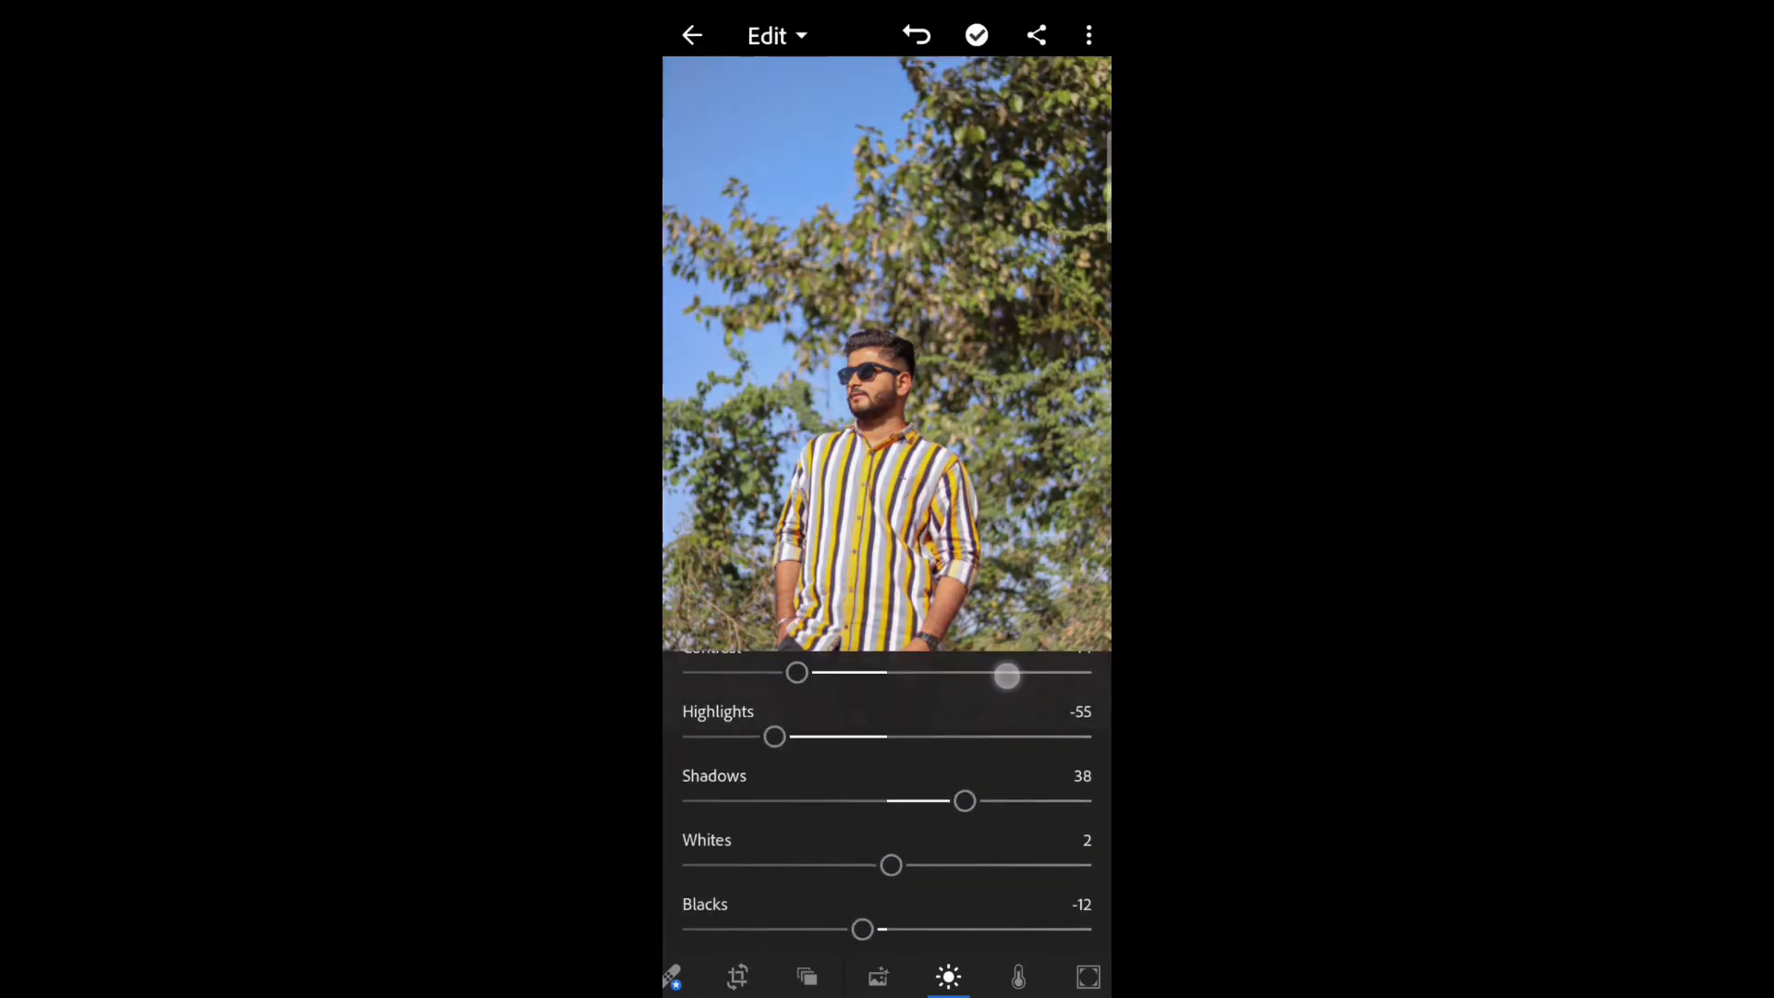
left_click_drag(890, 864, 813, 832)
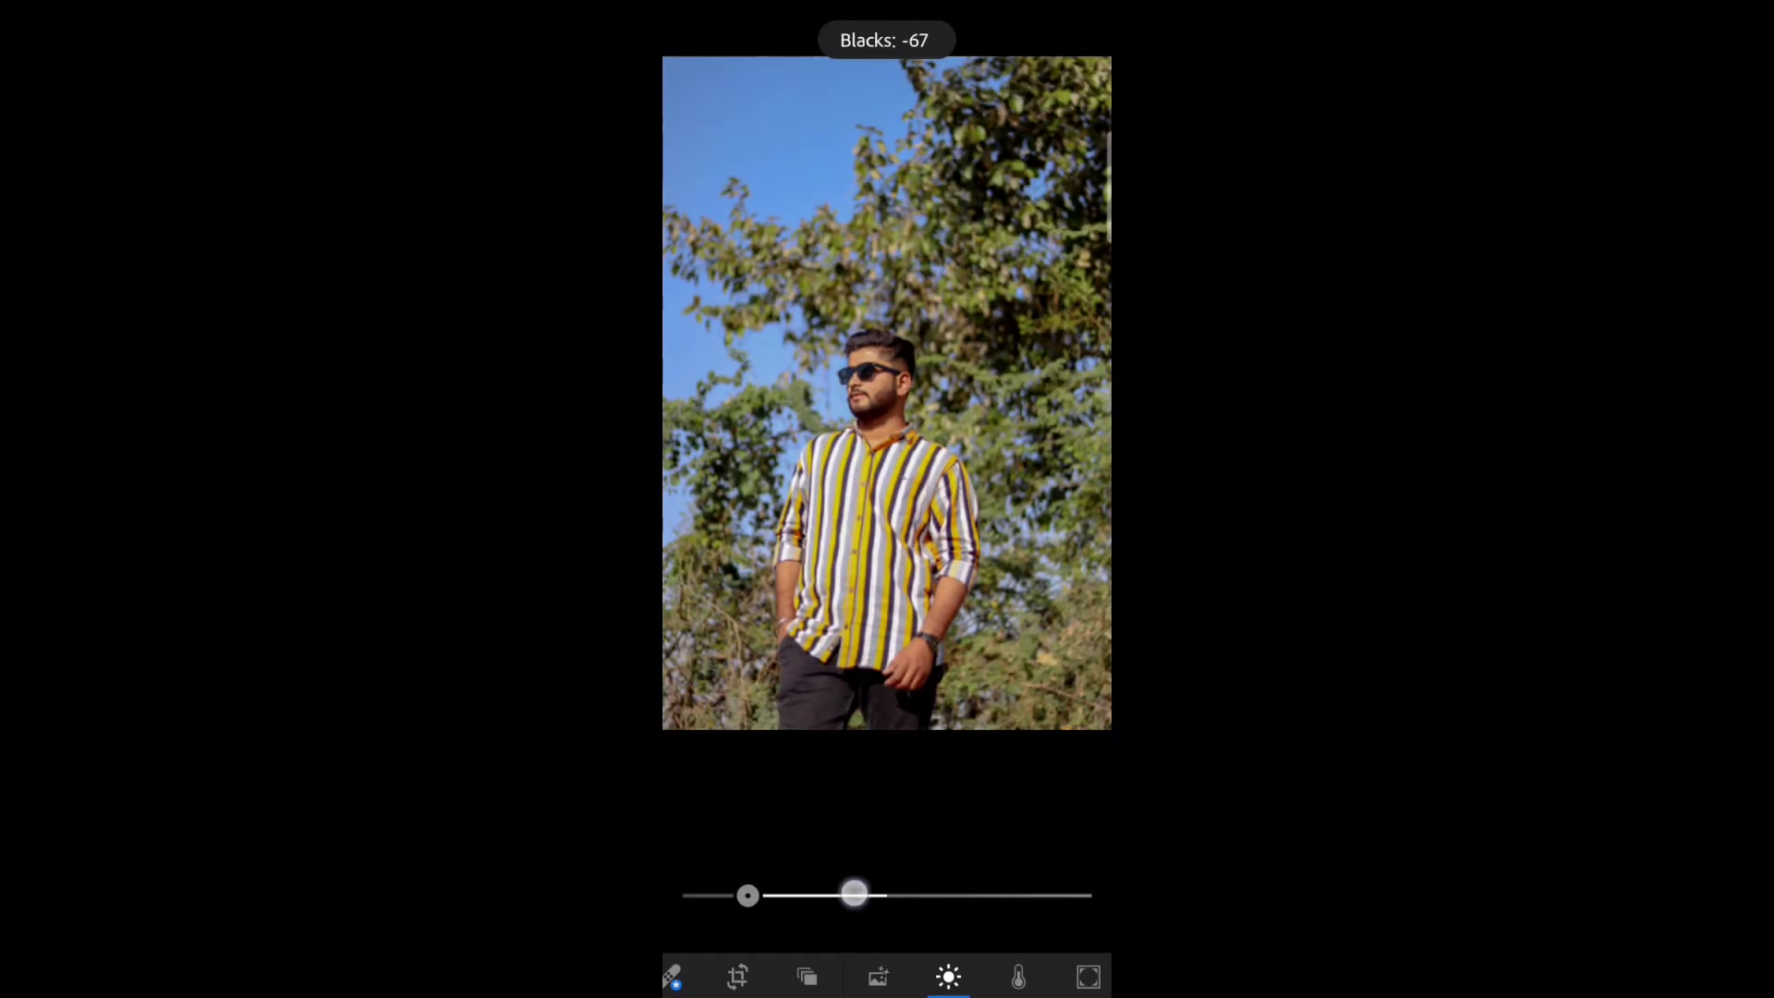
left_click_drag(854, 895, 803, 895)
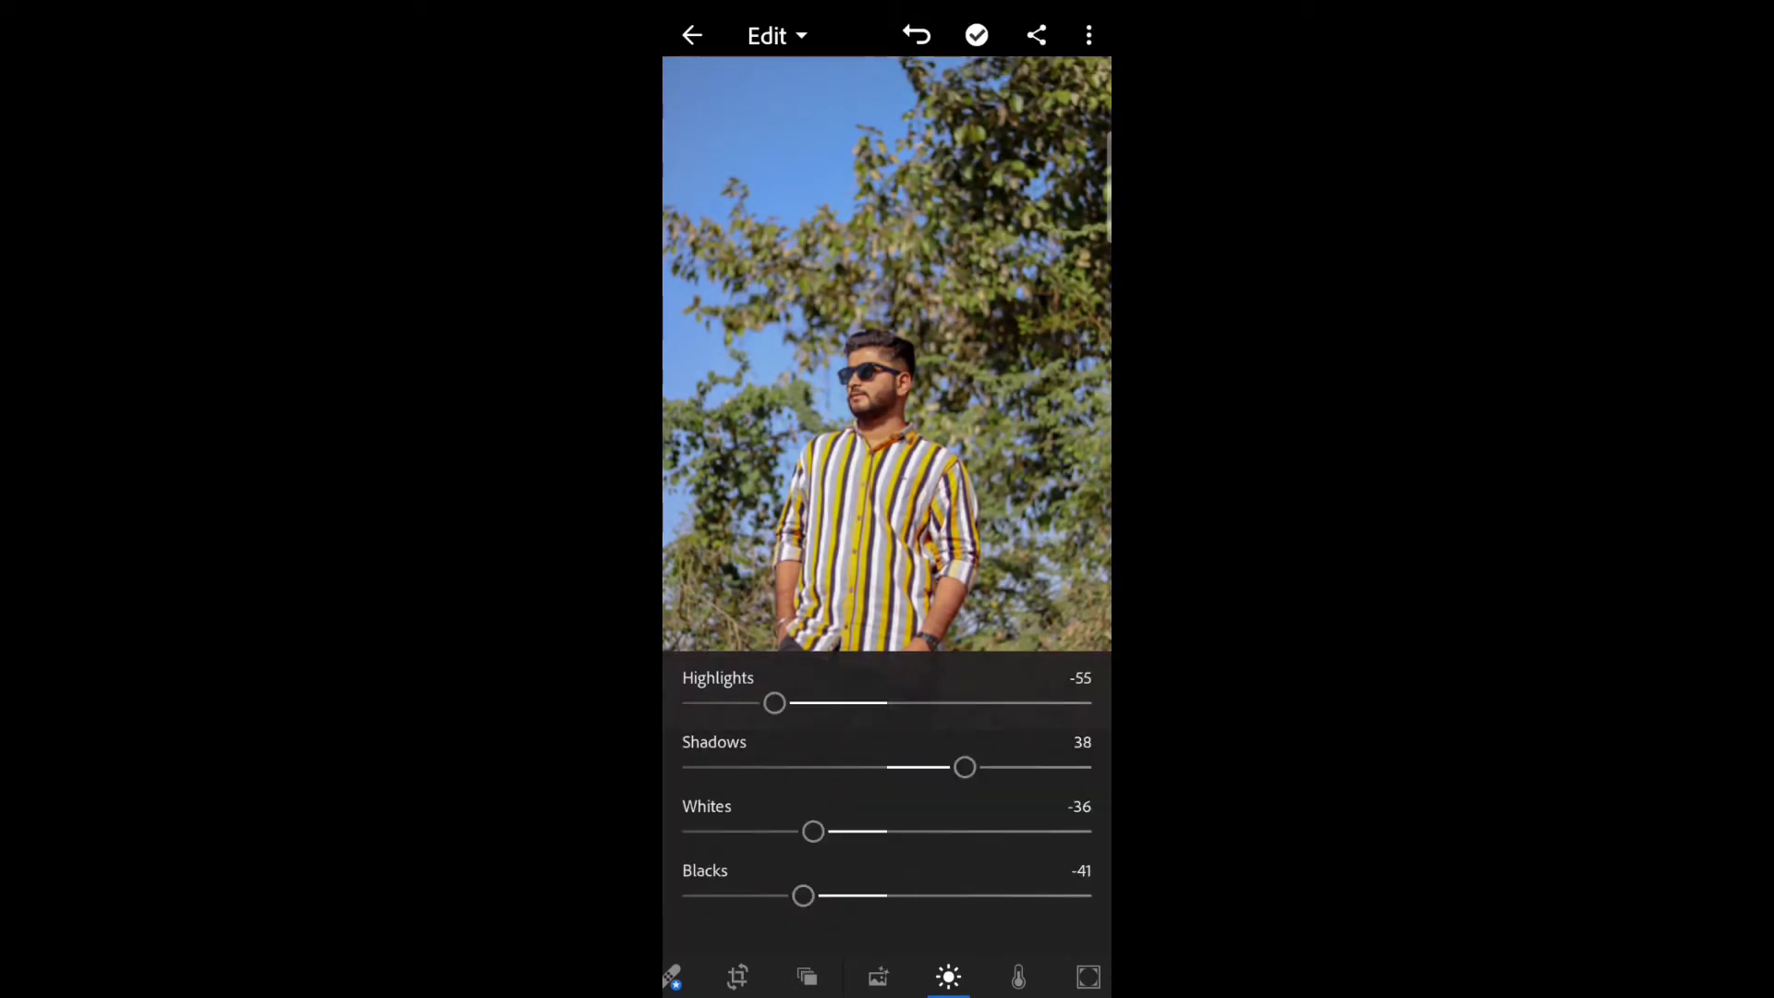
Step: In Color, set Vibrance to 63 and Temp to -10
left_click(1016, 976)
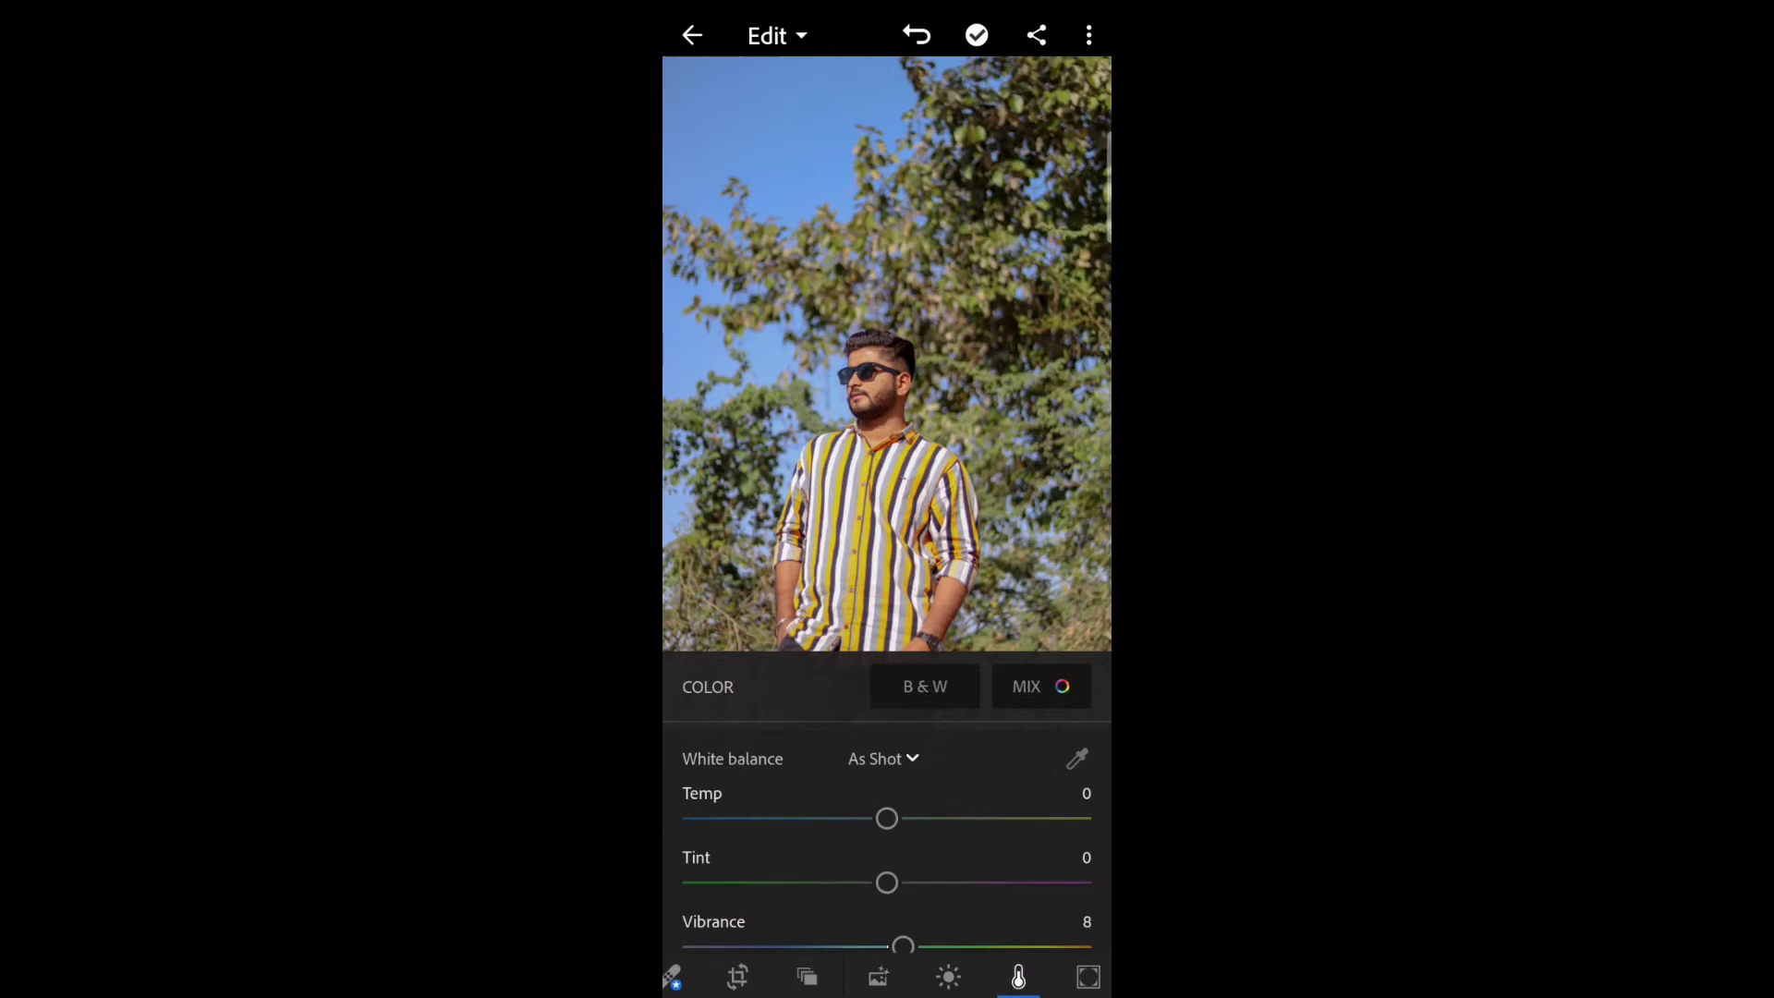
left_click_drag(902, 944, 1014, 938)
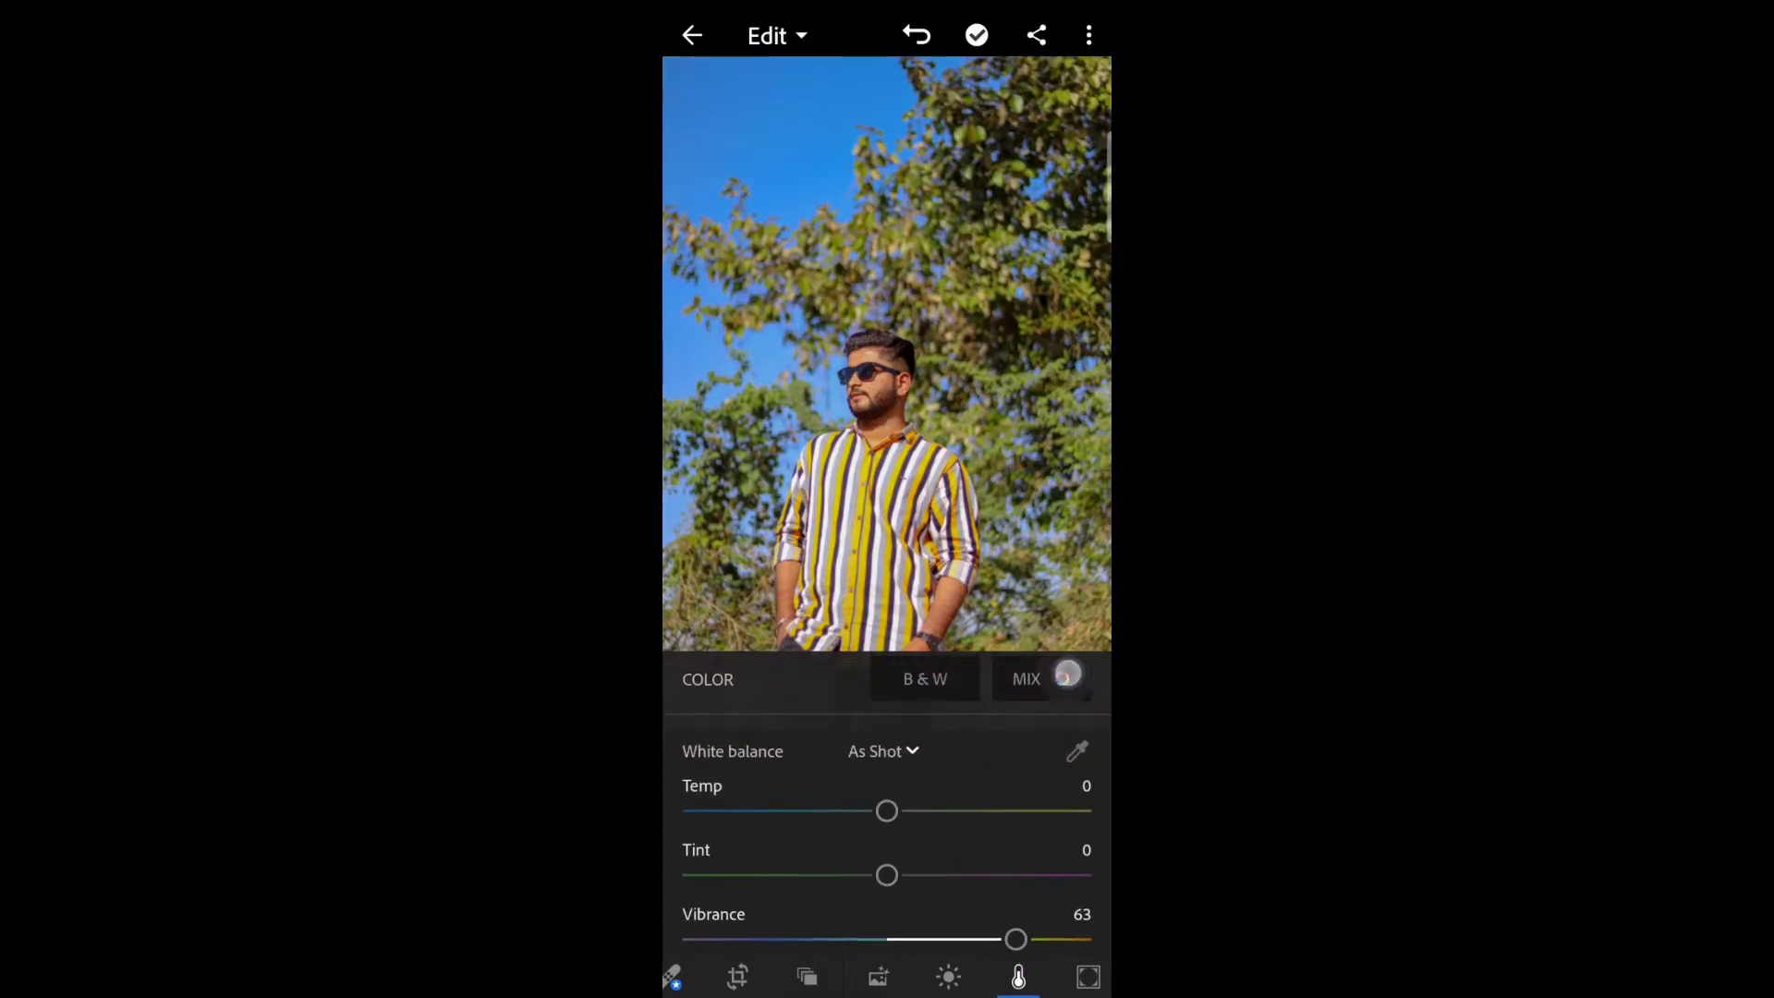
left_click_drag(887, 811, 866, 811)
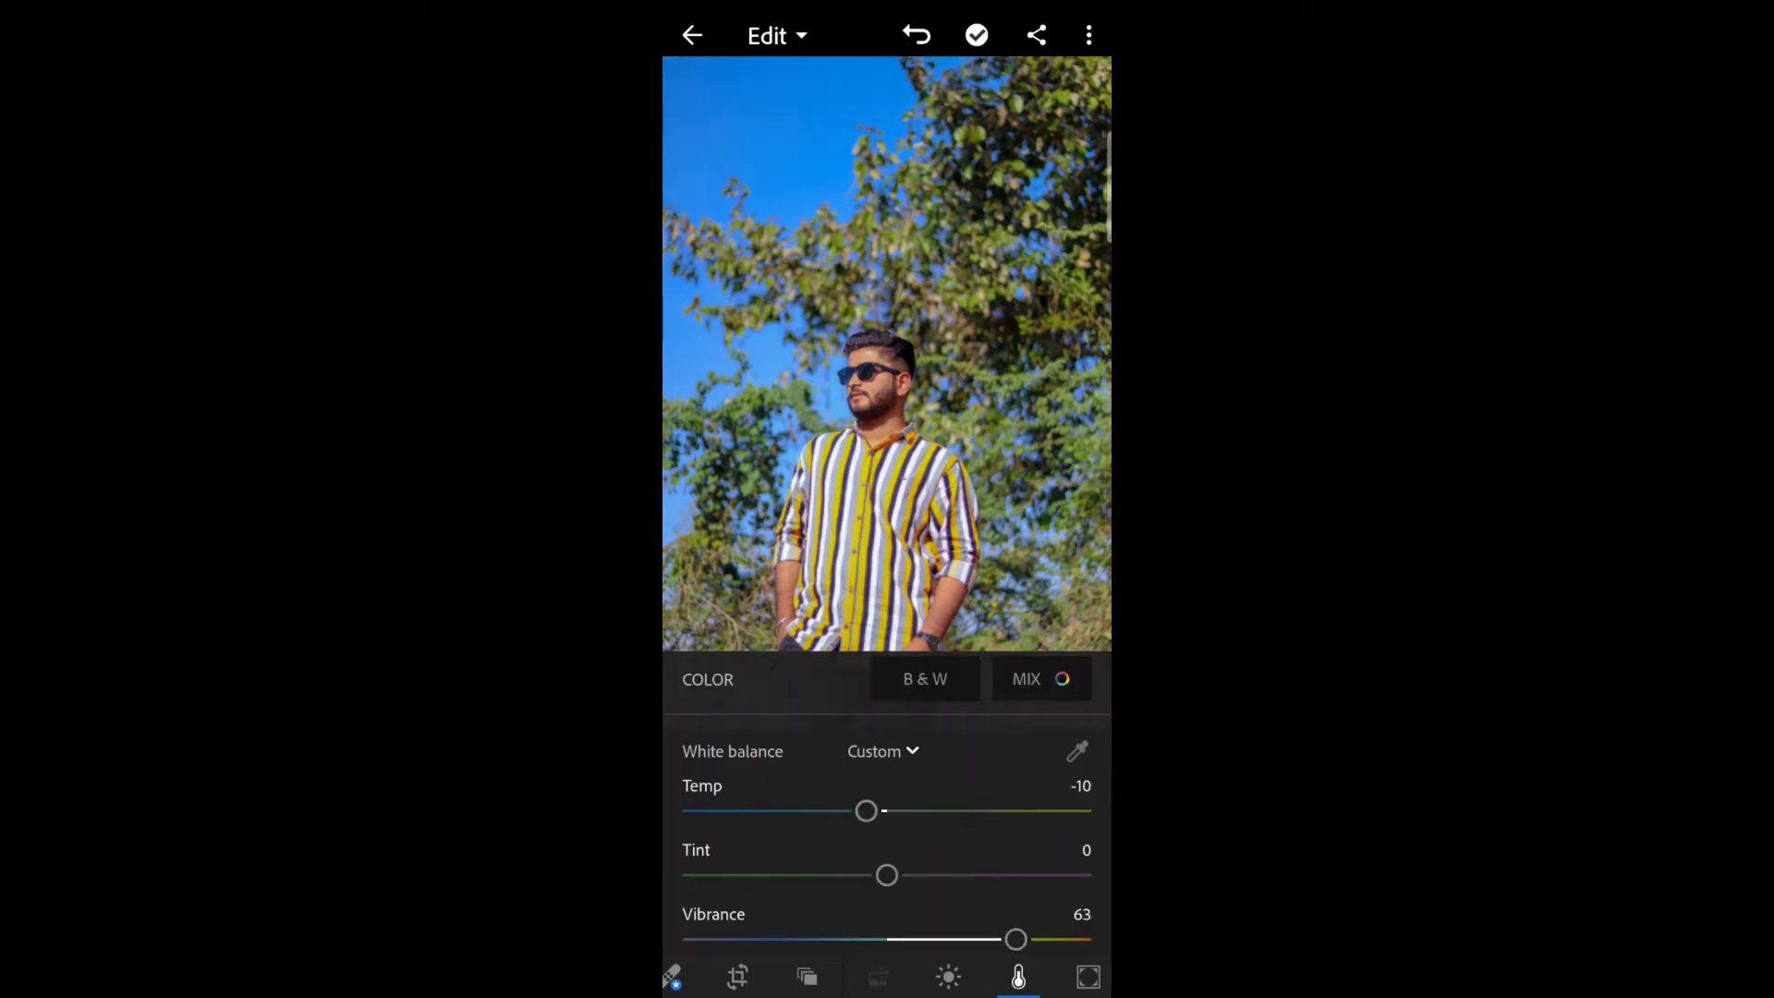
Step: In Color Mix, set Orange Luminance 51, Green Hue -100, and adjust the reds
left_click(1039, 679)
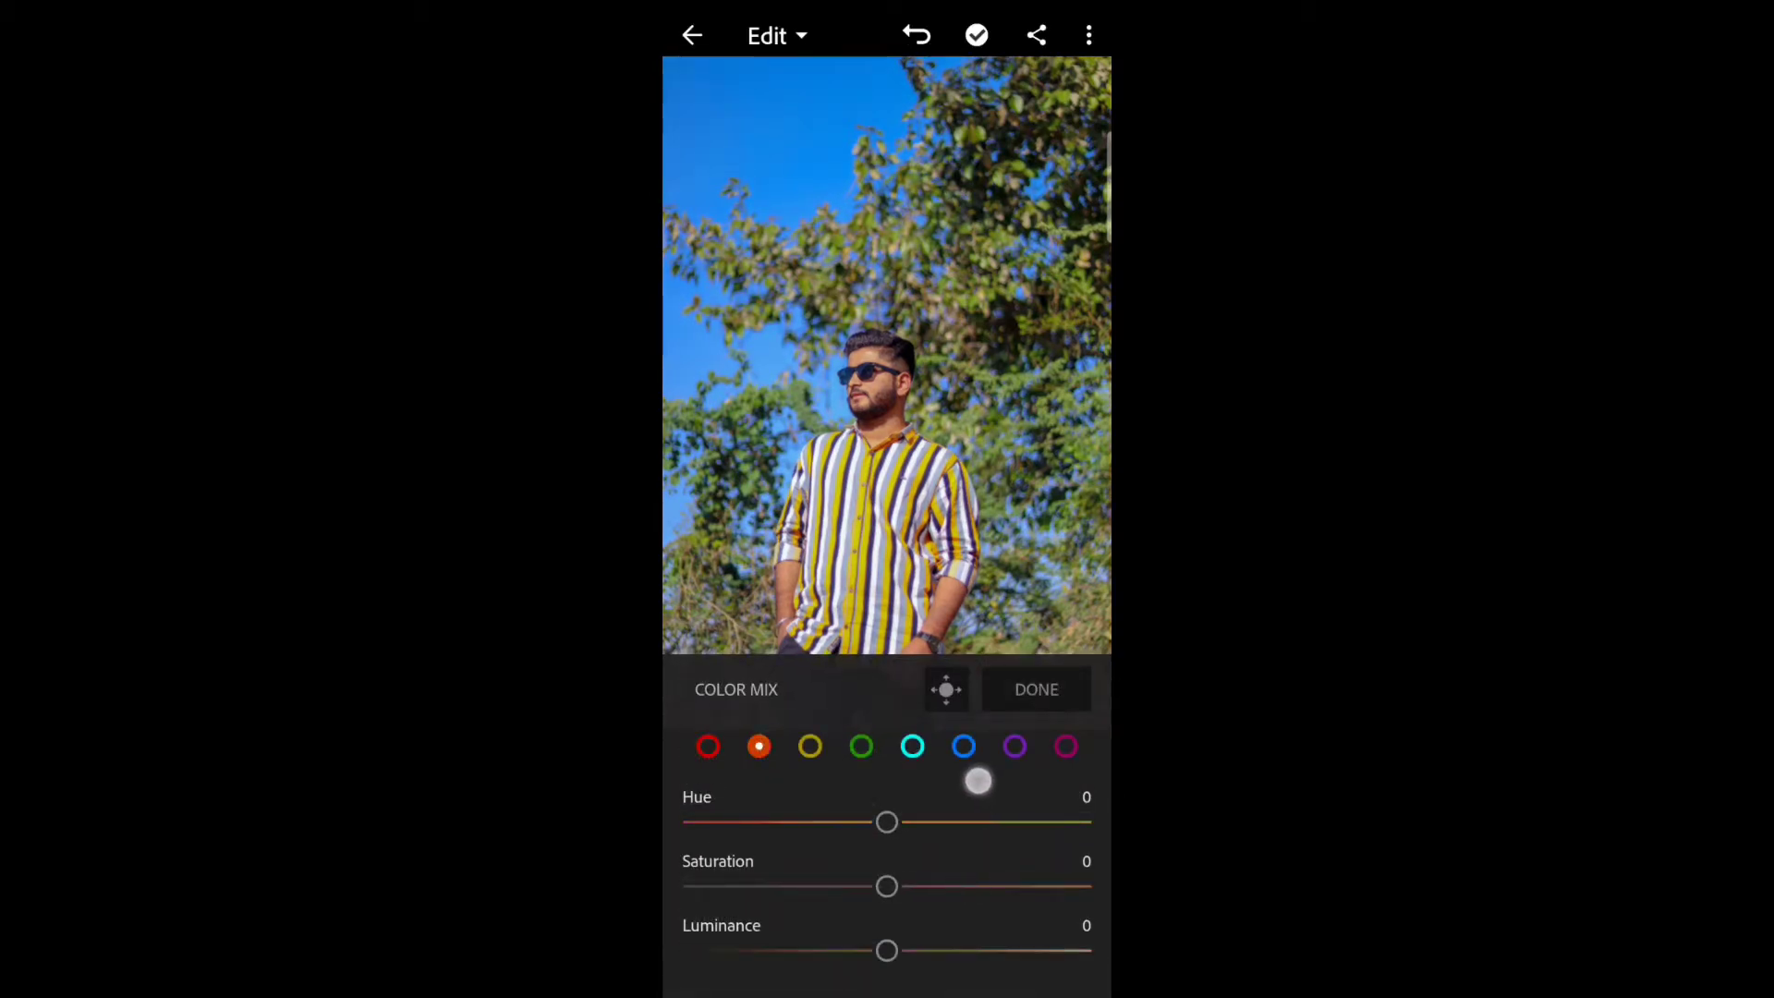
left_click_drag(886, 951, 989, 950)
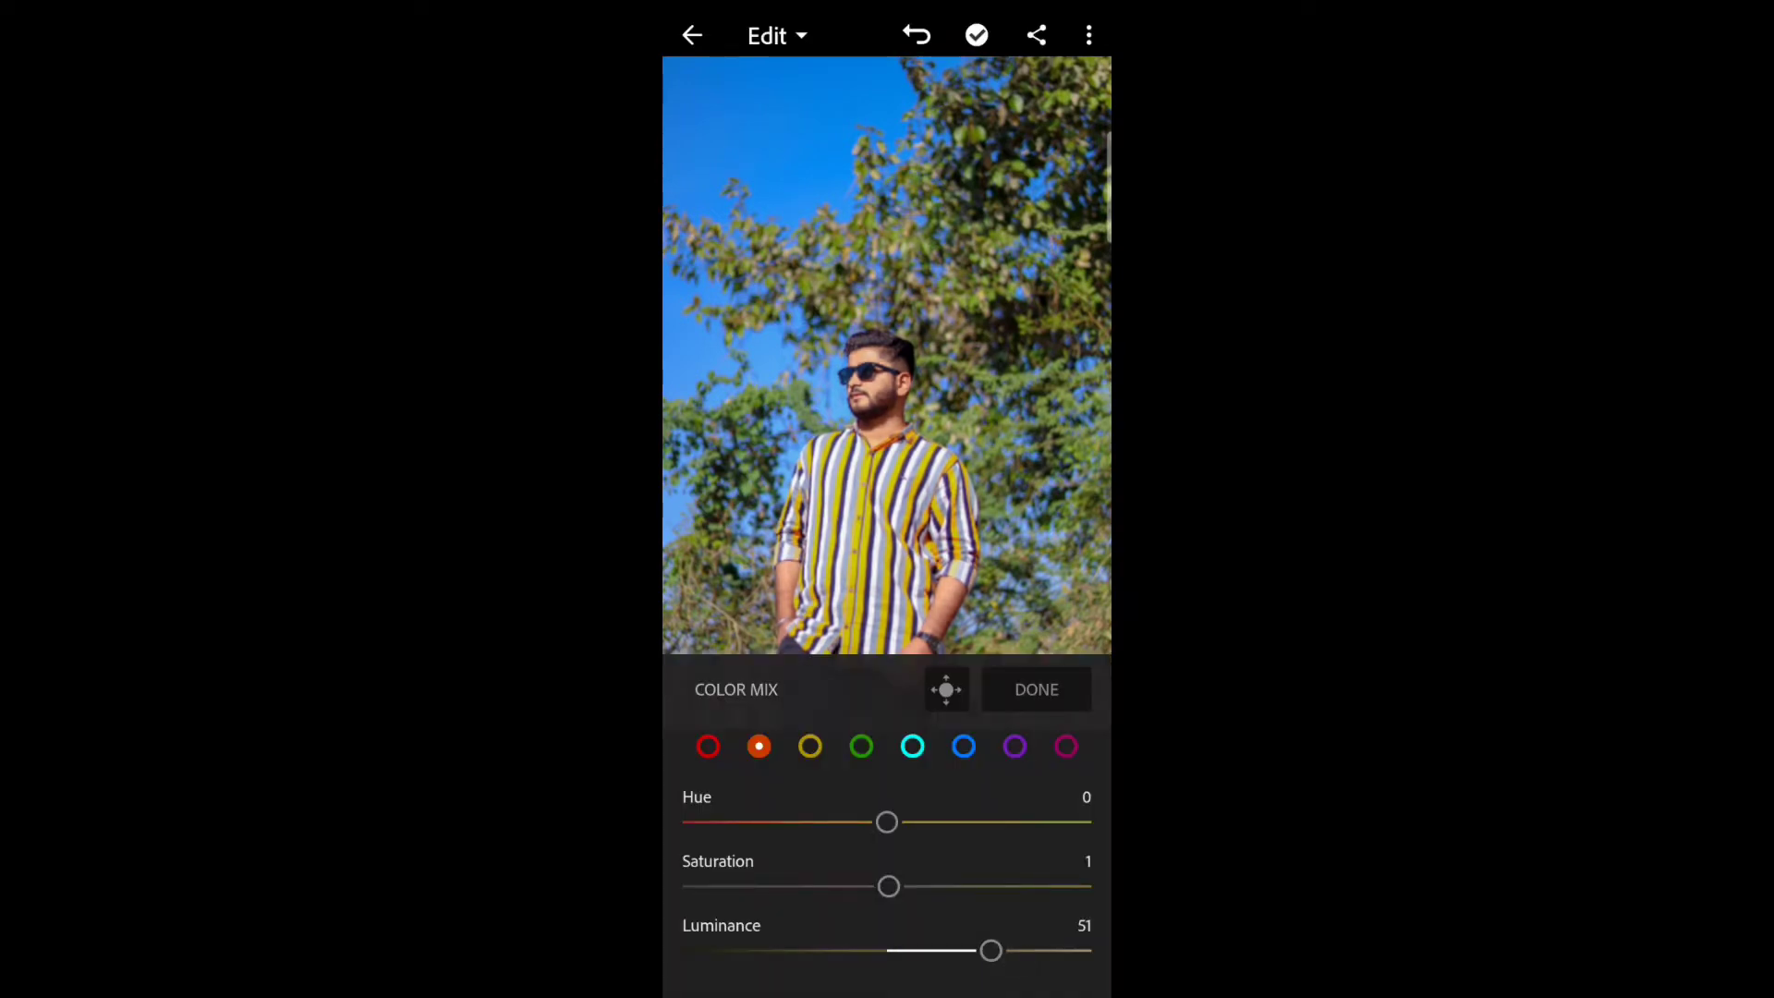
left_click_drag(887, 821, 760, 836)
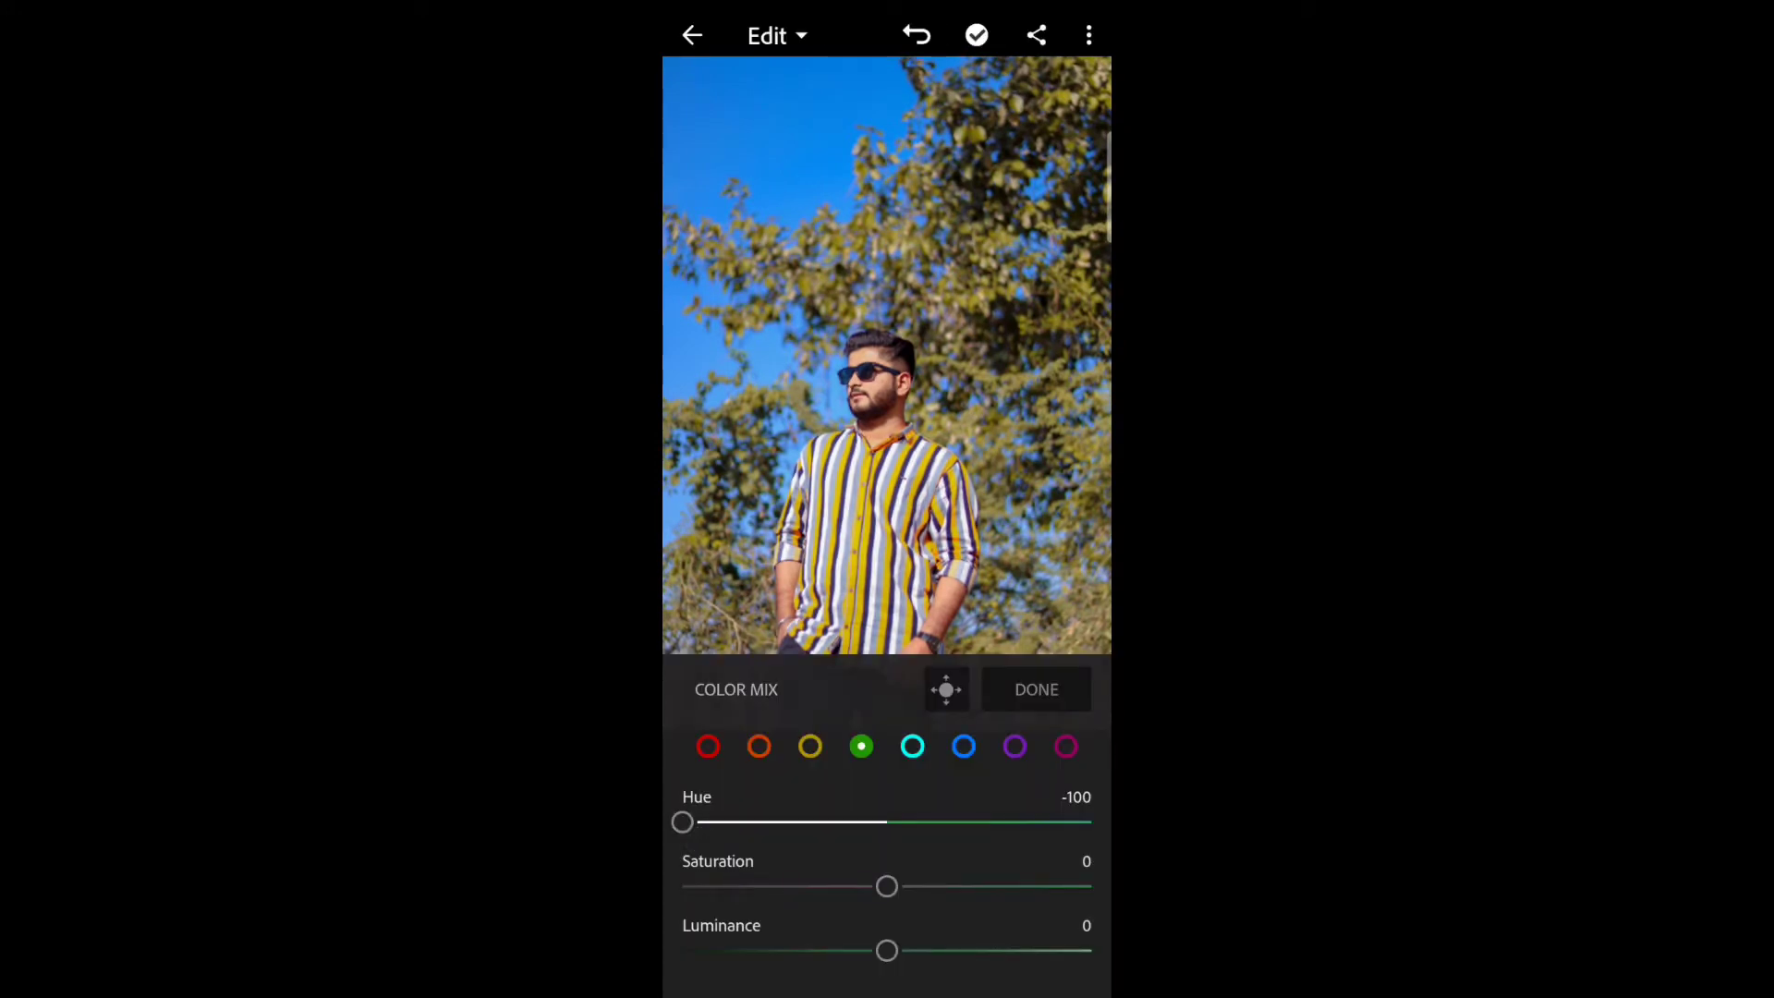
left_click_drag(886, 886, 1033, 886)
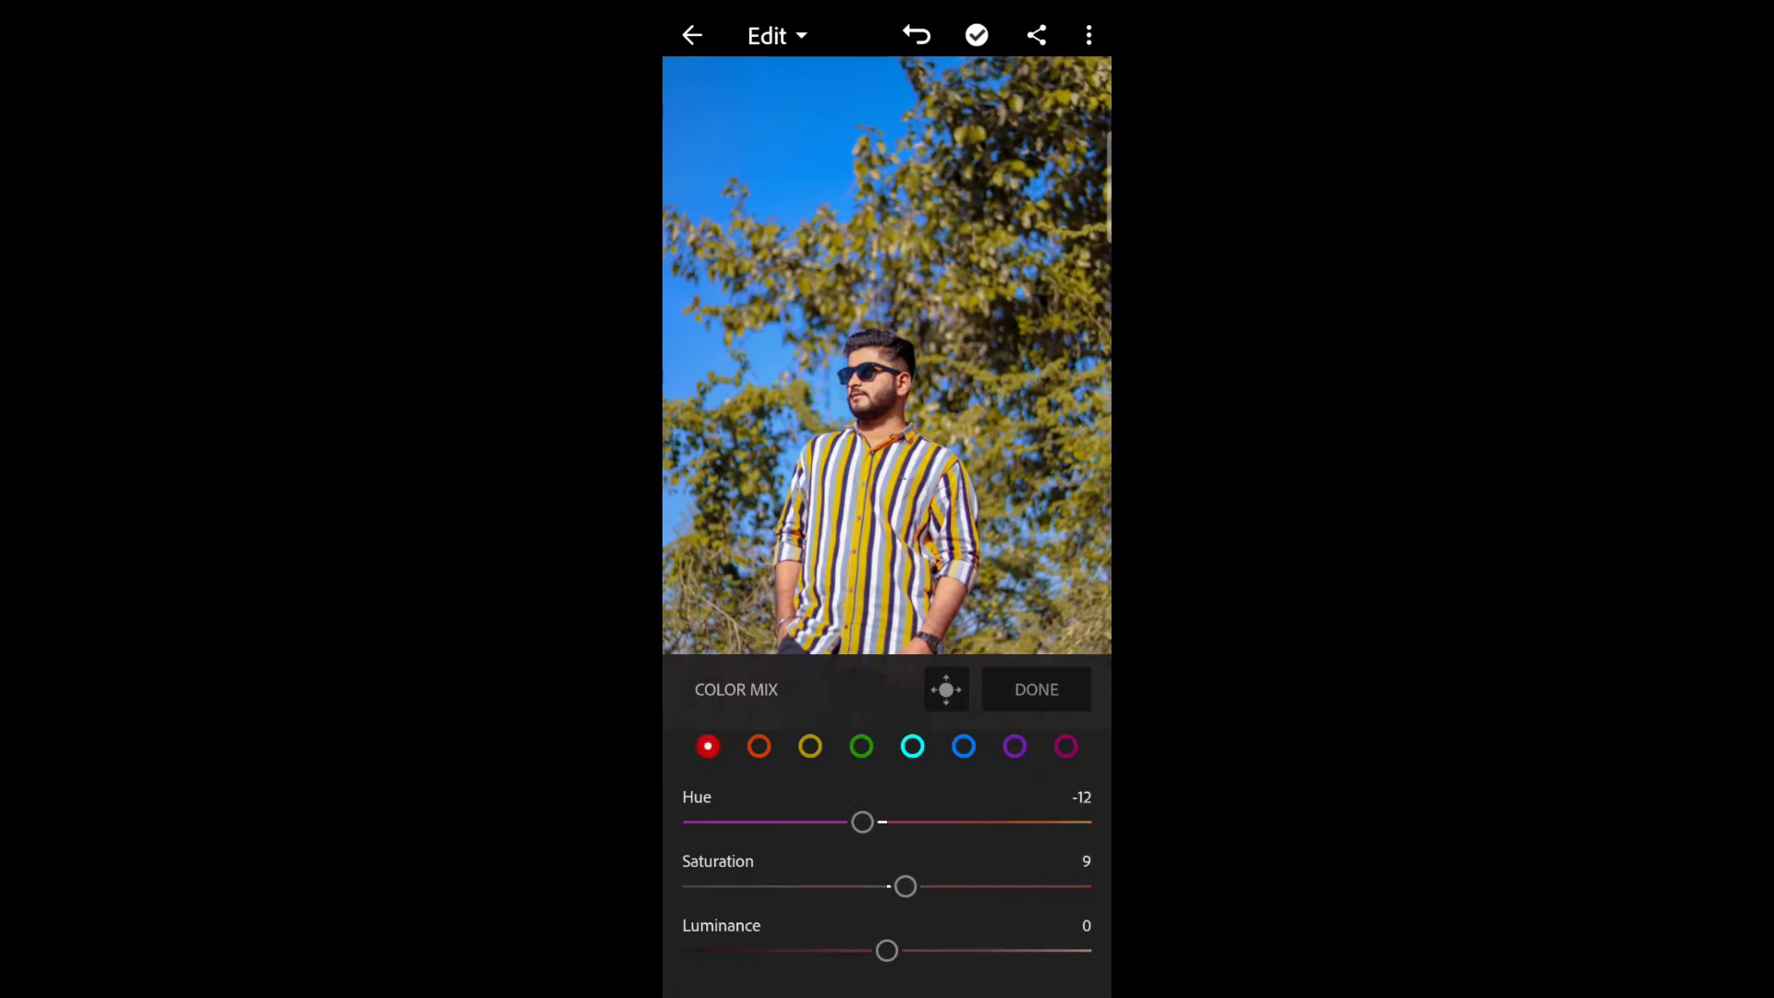
Step: Raise Blue saturation to 74 and lower Blue luminance to -7
left_click(862, 746)
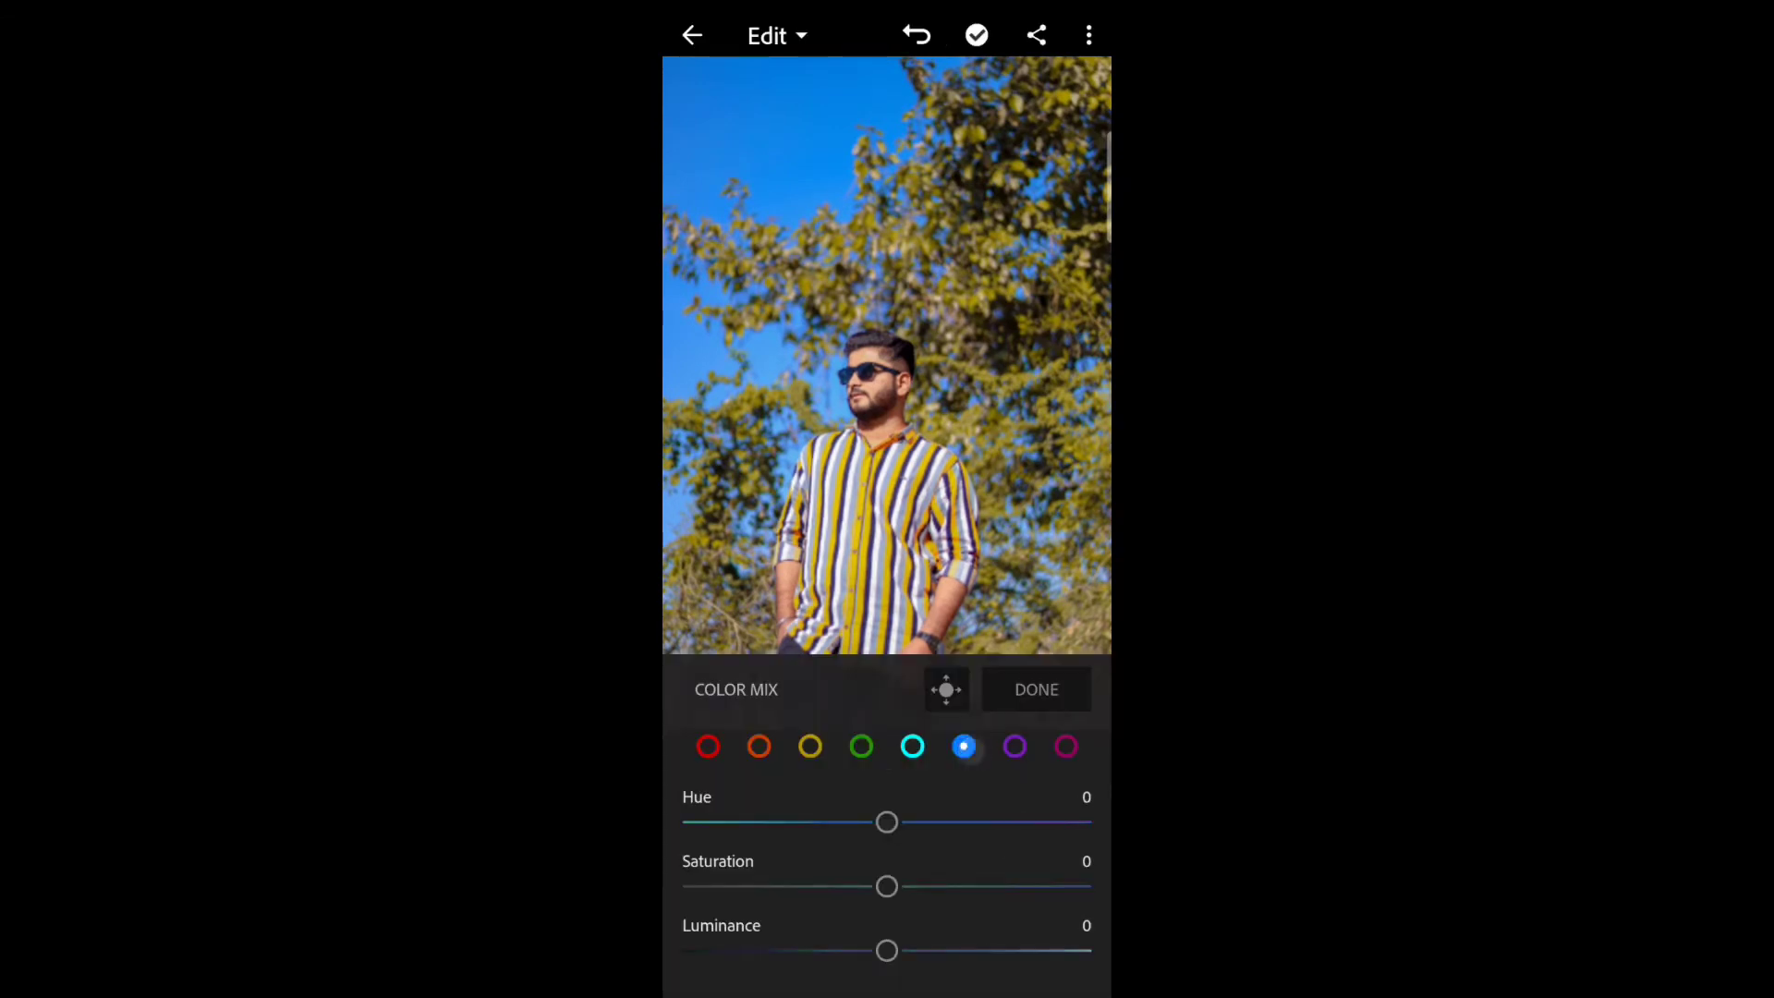
left_click_drag(886, 886, 1007, 886)
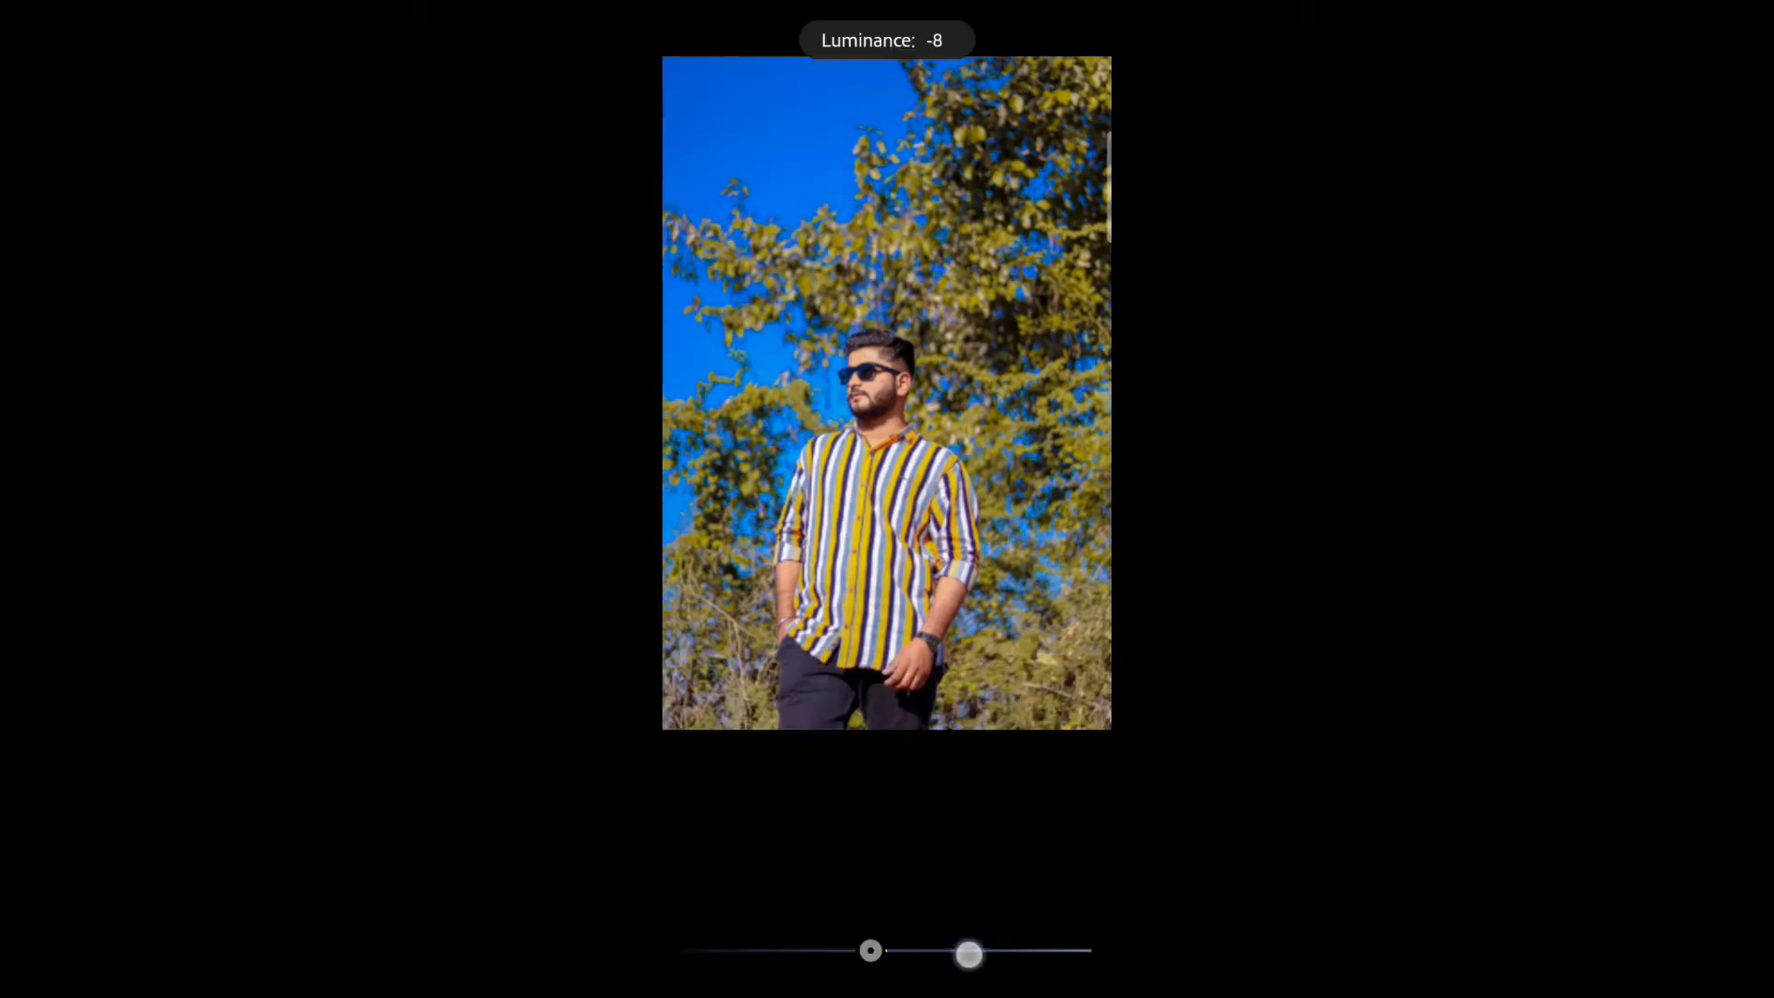
left_click_drag(969, 953, 872, 950)
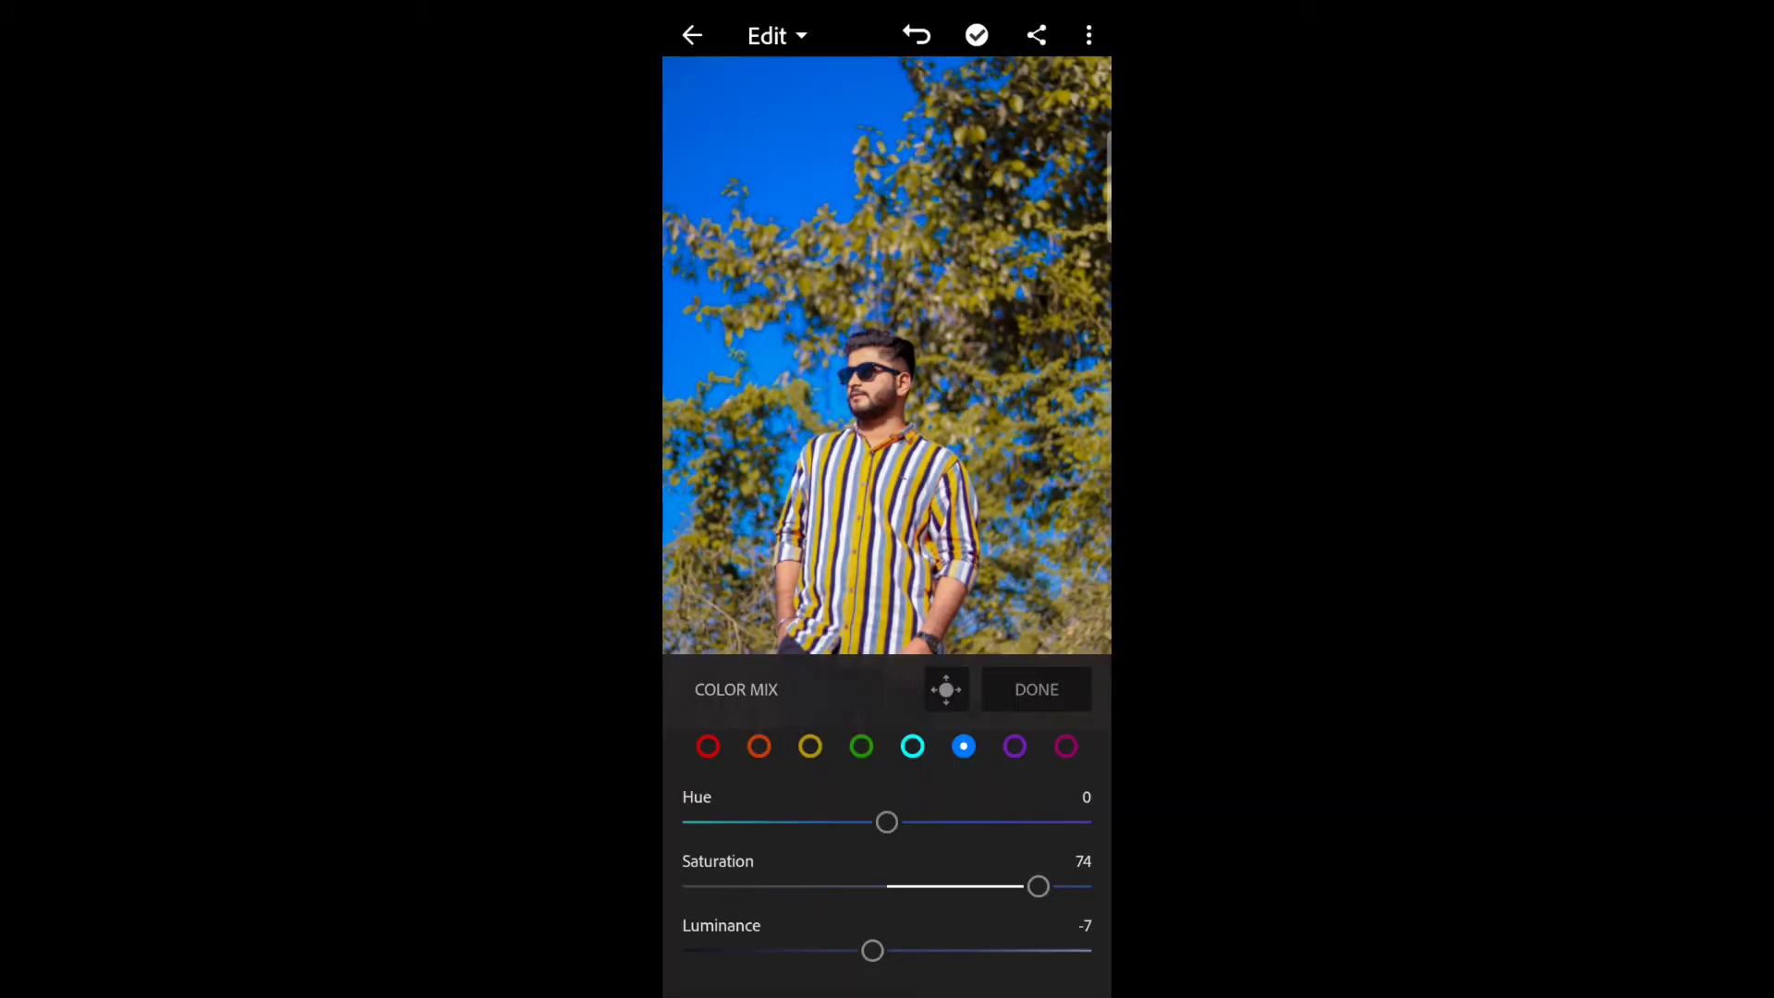
left_click_drag(1039, 886, 969, 886)
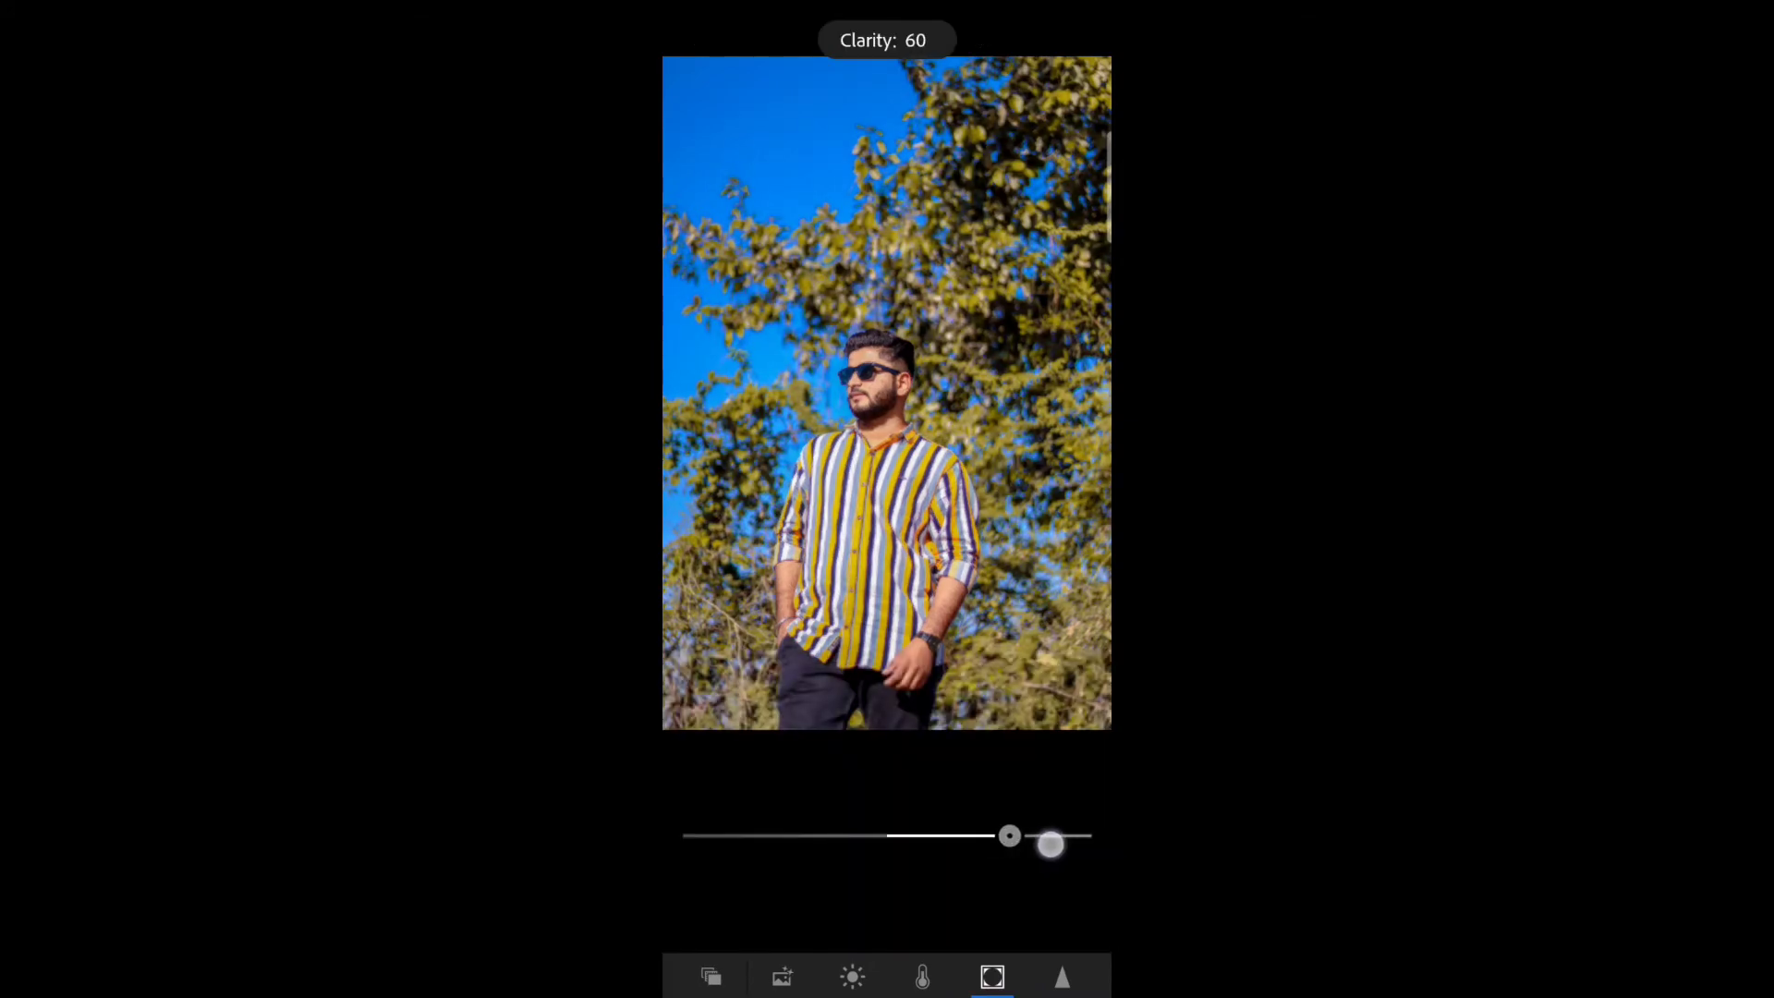
Step: Set Clarity to 60 and add a vignette with Feather 70
left_click_drag(1007, 836, 1050, 844)
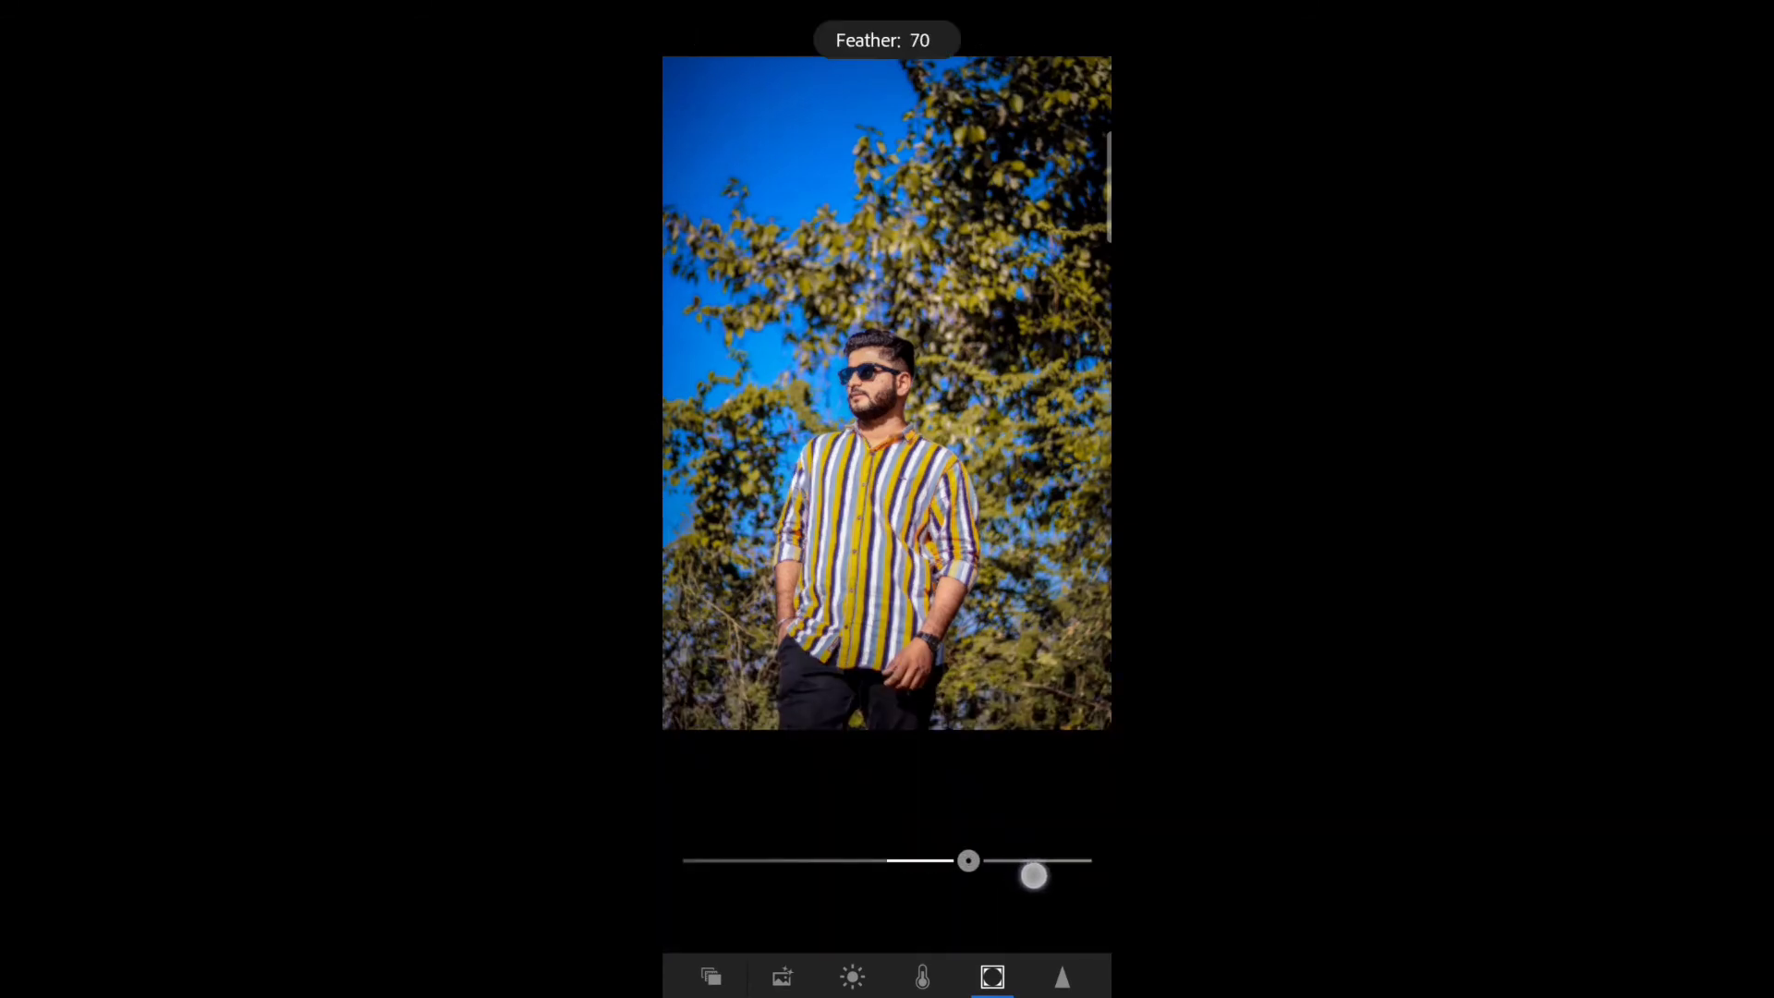
left_click(1061, 977)
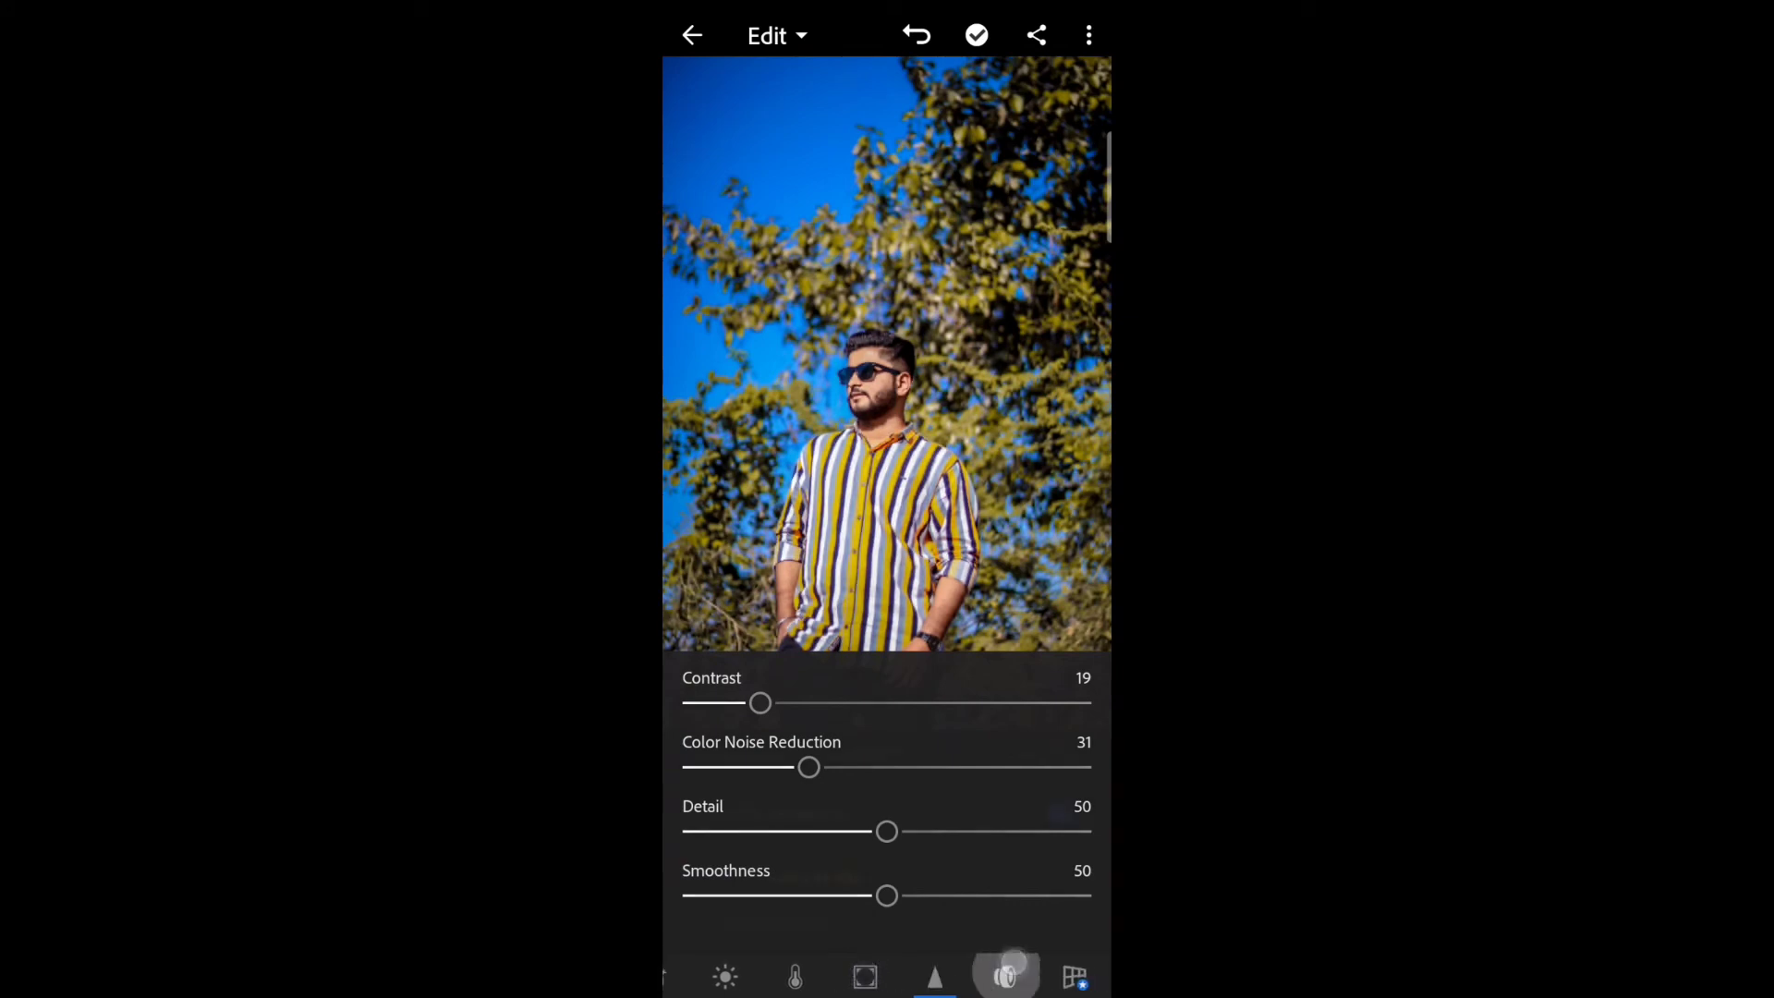
Step: Enable chromatic aberration removal and lens profile corrections, then export the portrait
left_click(1003, 976)
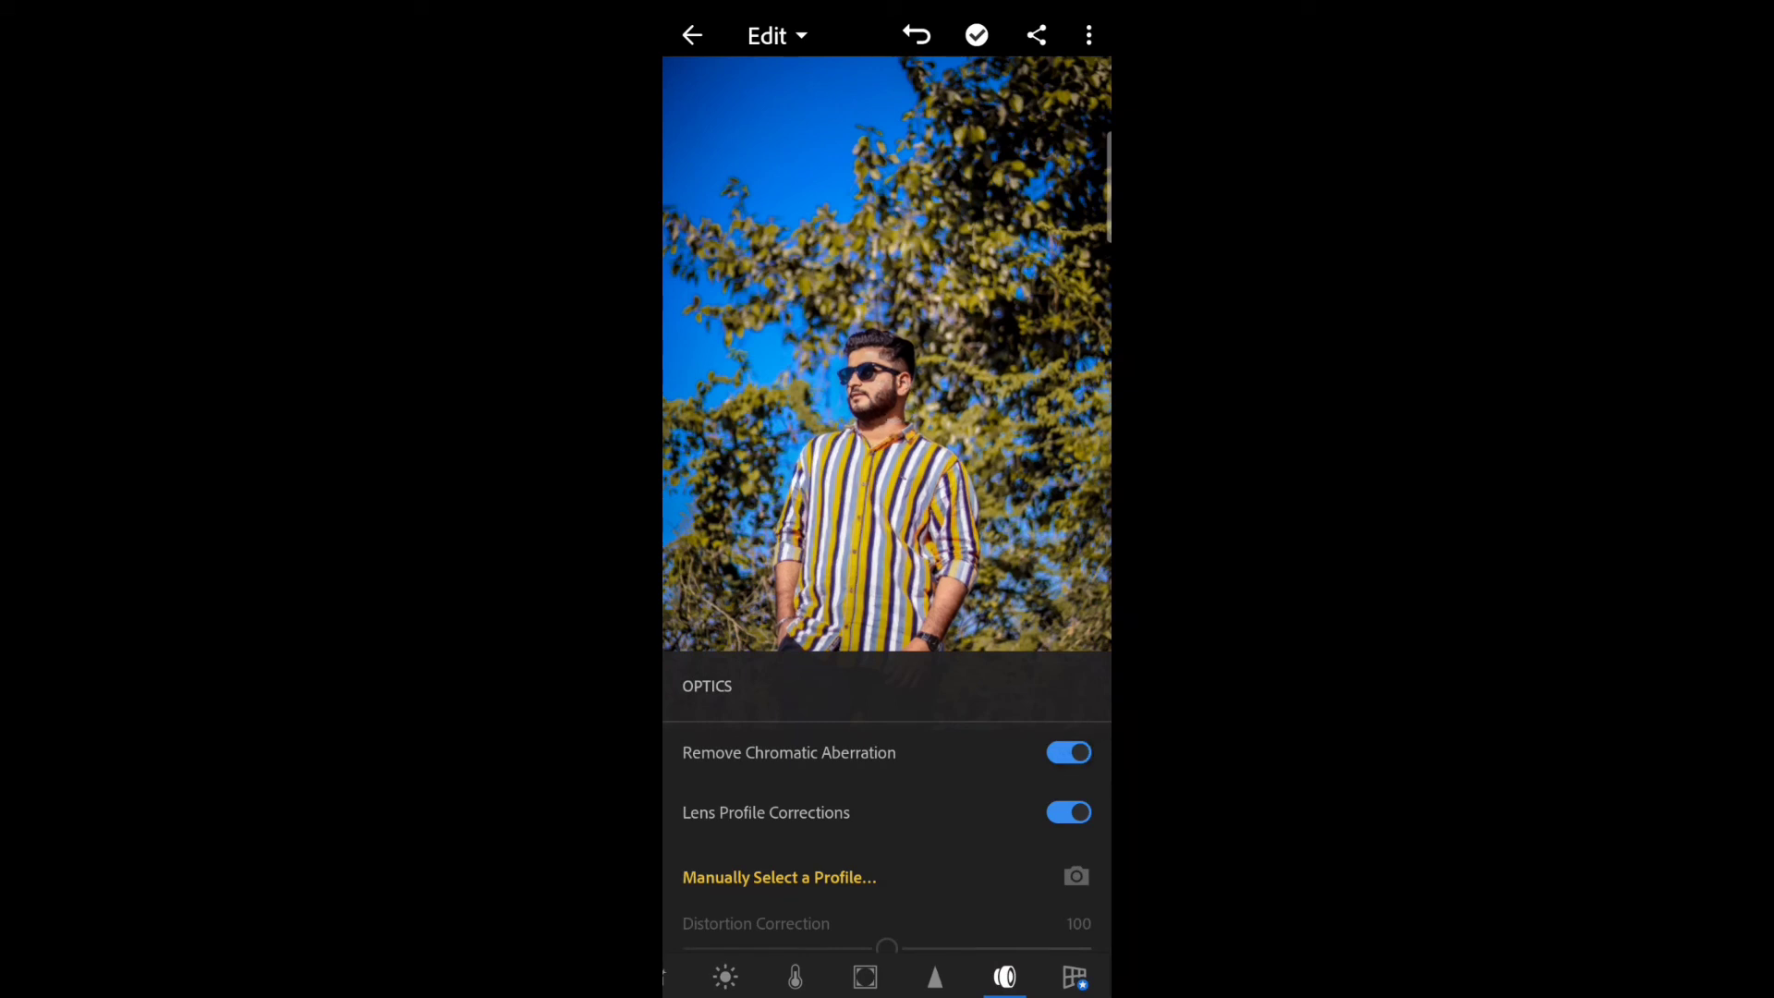
left_click(1035, 35)
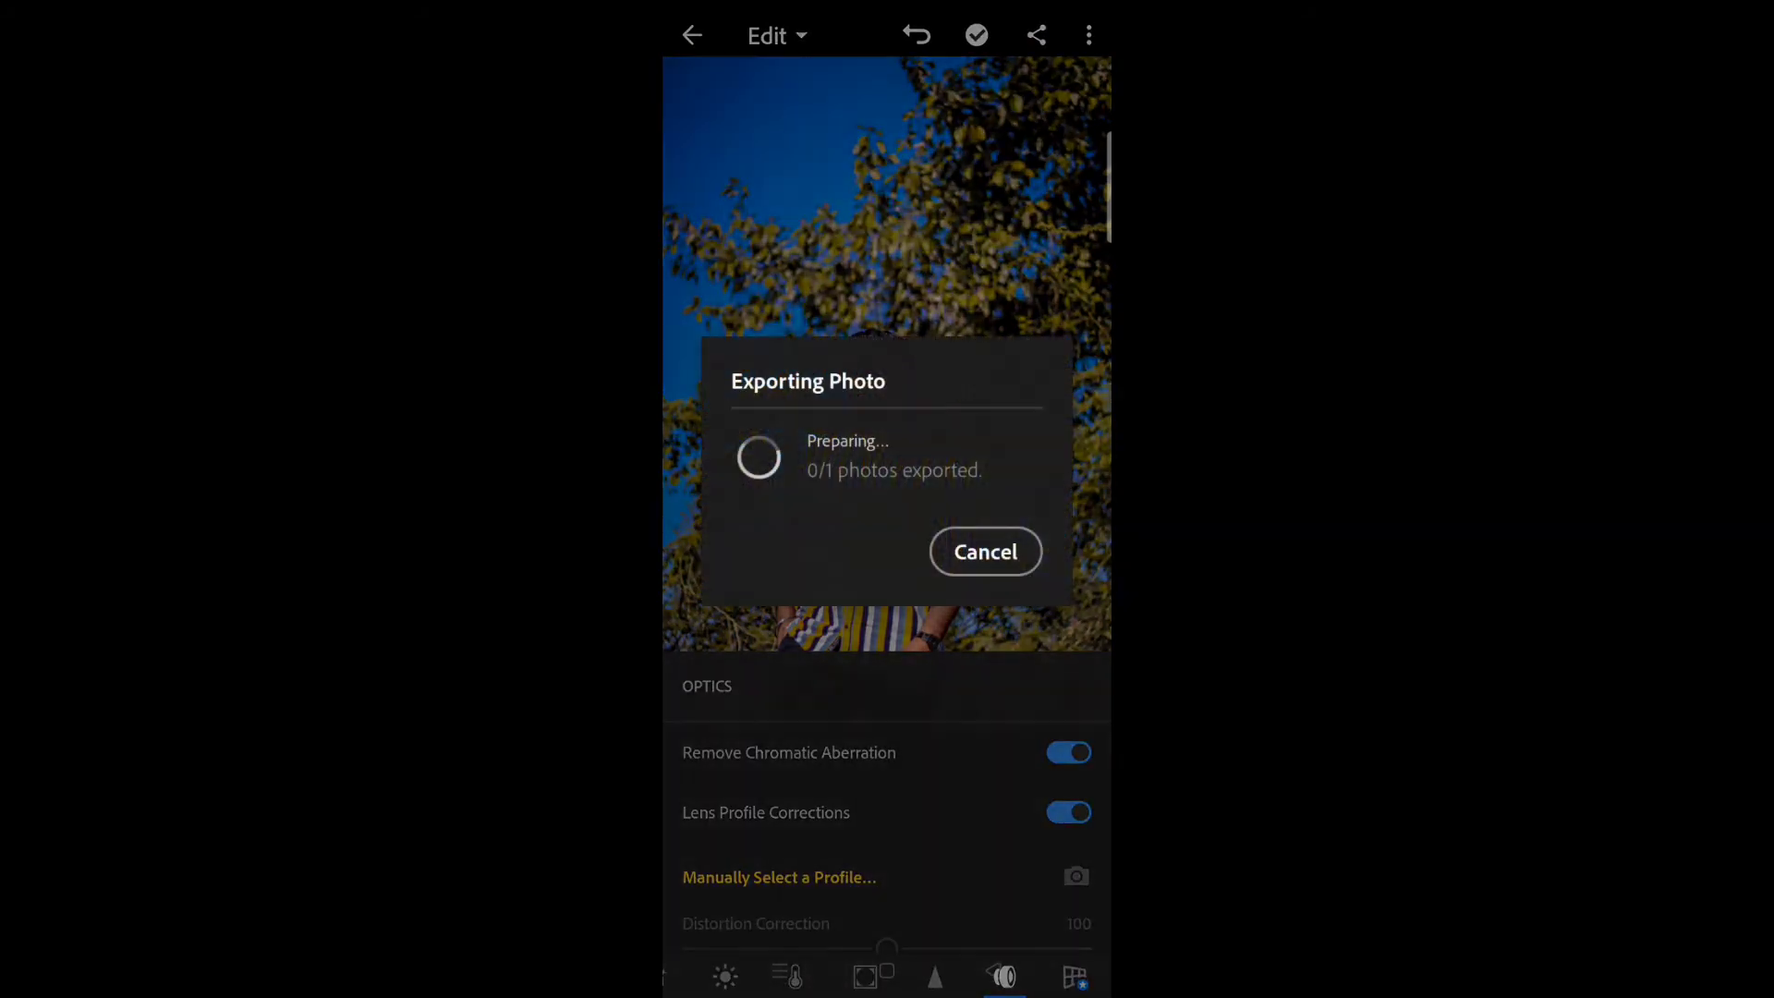